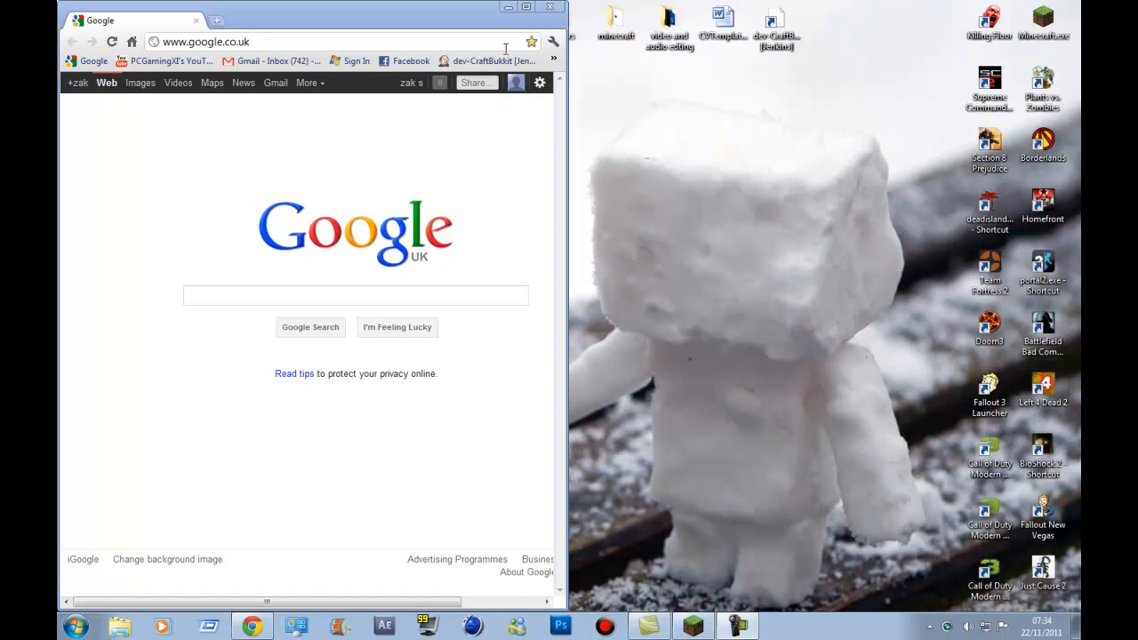
pyautogui.moveTo(562, 235)
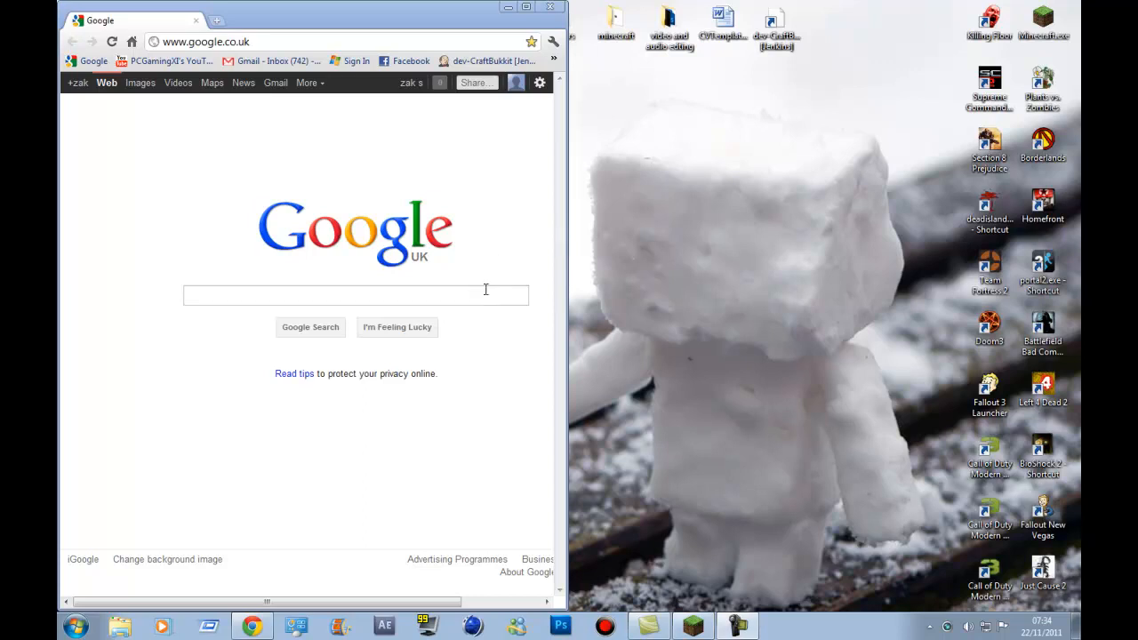
# - Search Google for 'java jre' and open Oracle's Java SE Downloads result
pyautogui.write('jave j')
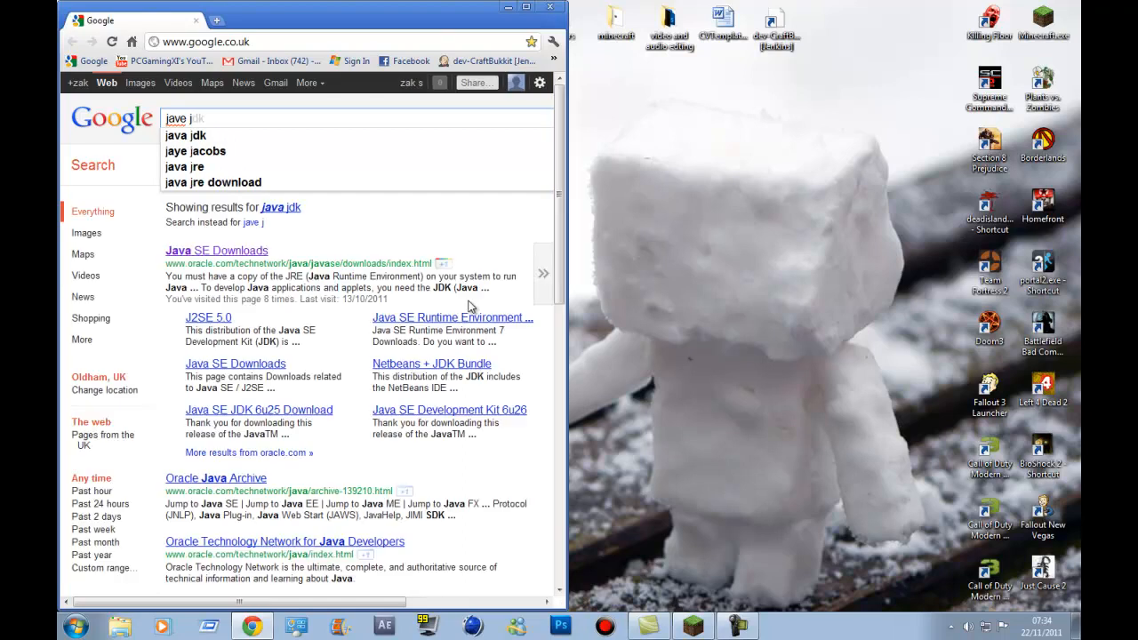
pyautogui.click(184, 168)
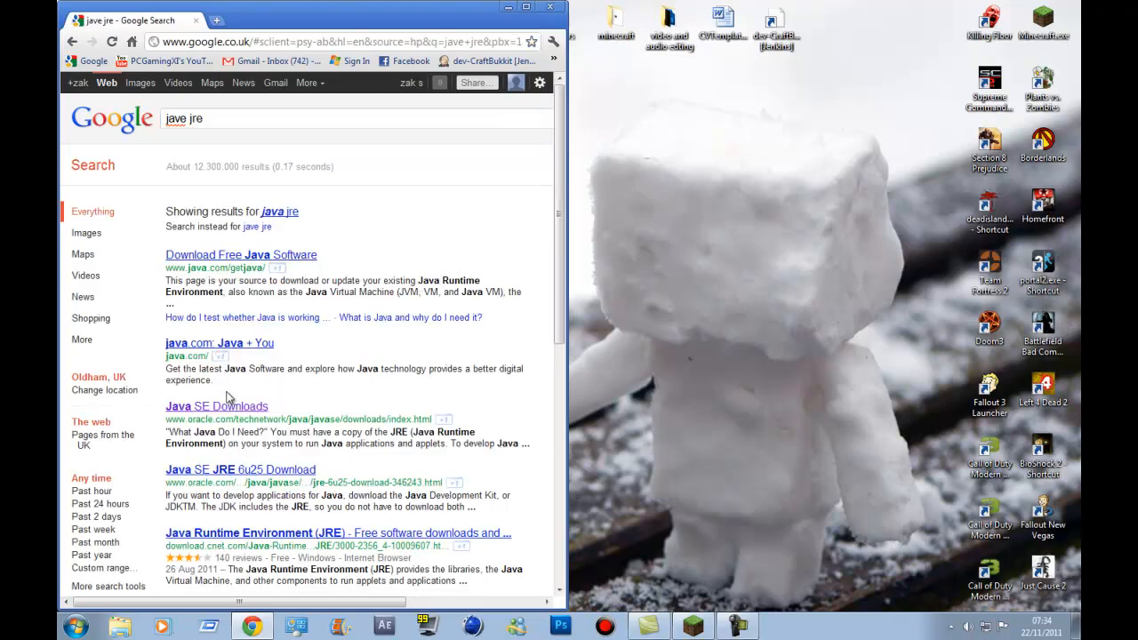
pyautogui.click(215, 406)
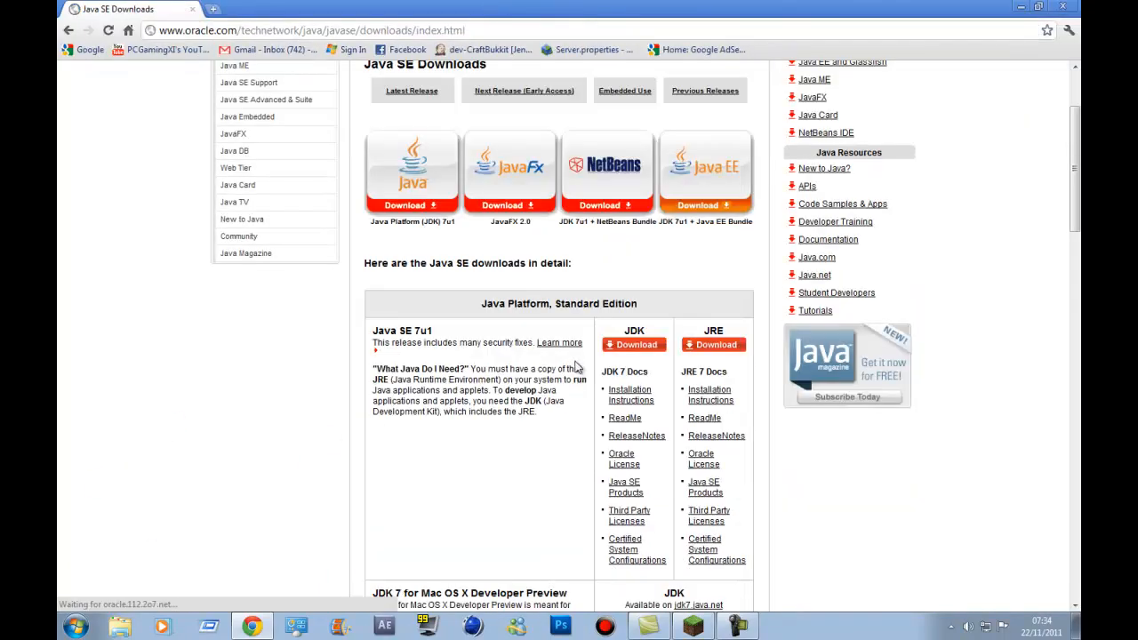
# - Open the Java SE Runtime Environment 7u1 download list and highlight the Windows x64 entry
pyautogui.click(712, 344)
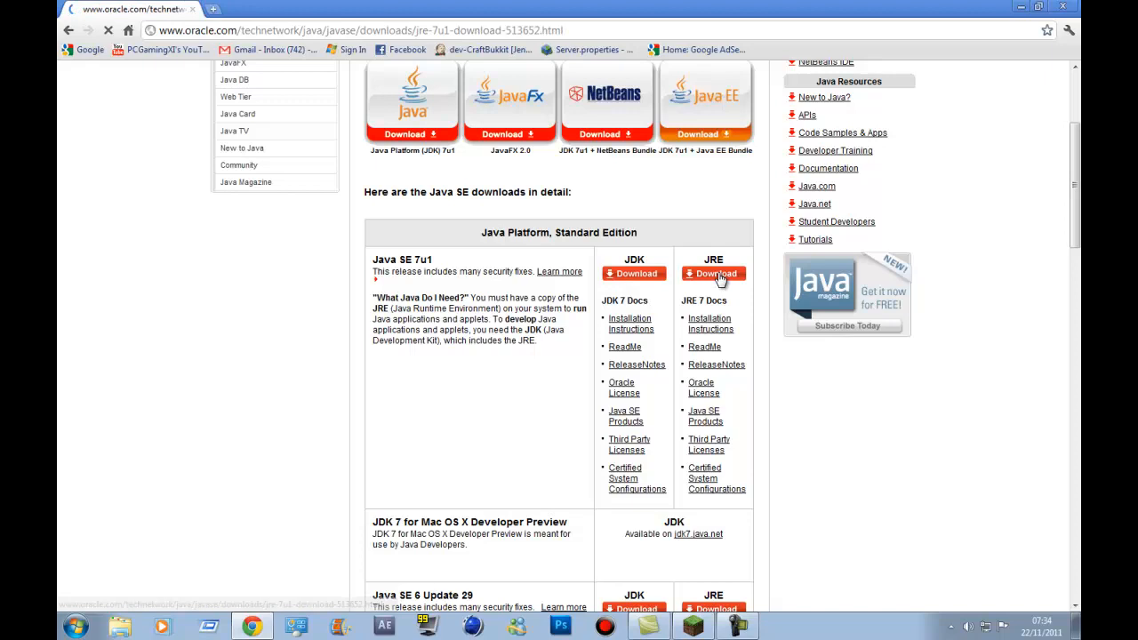
pyautogui.click(713, 274)
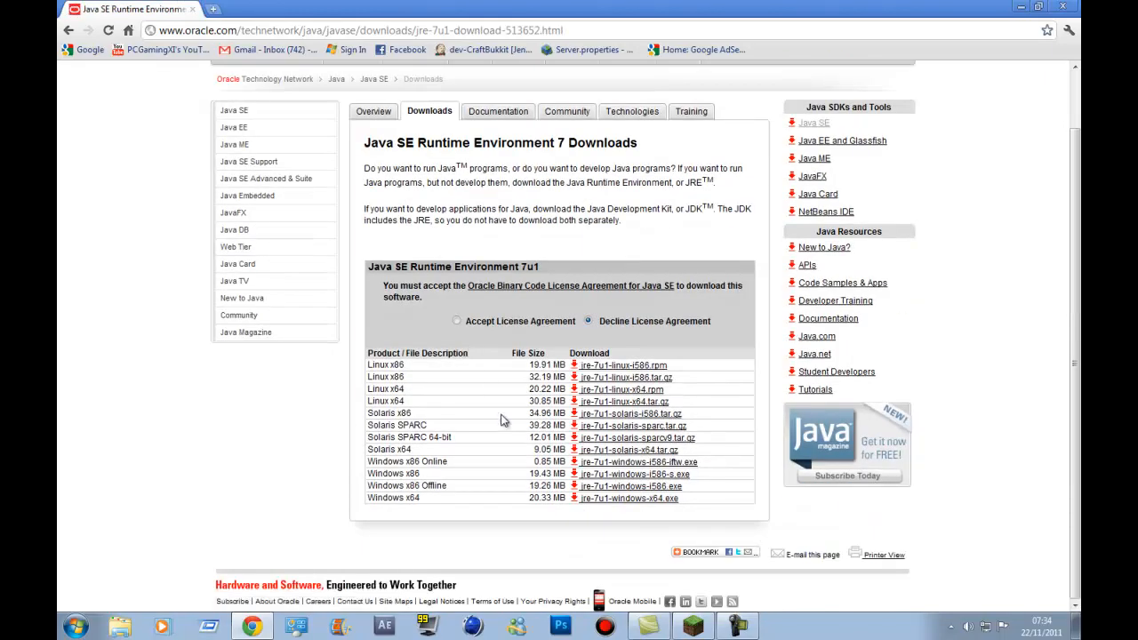
pyautogui.doubleClick(384, 498)
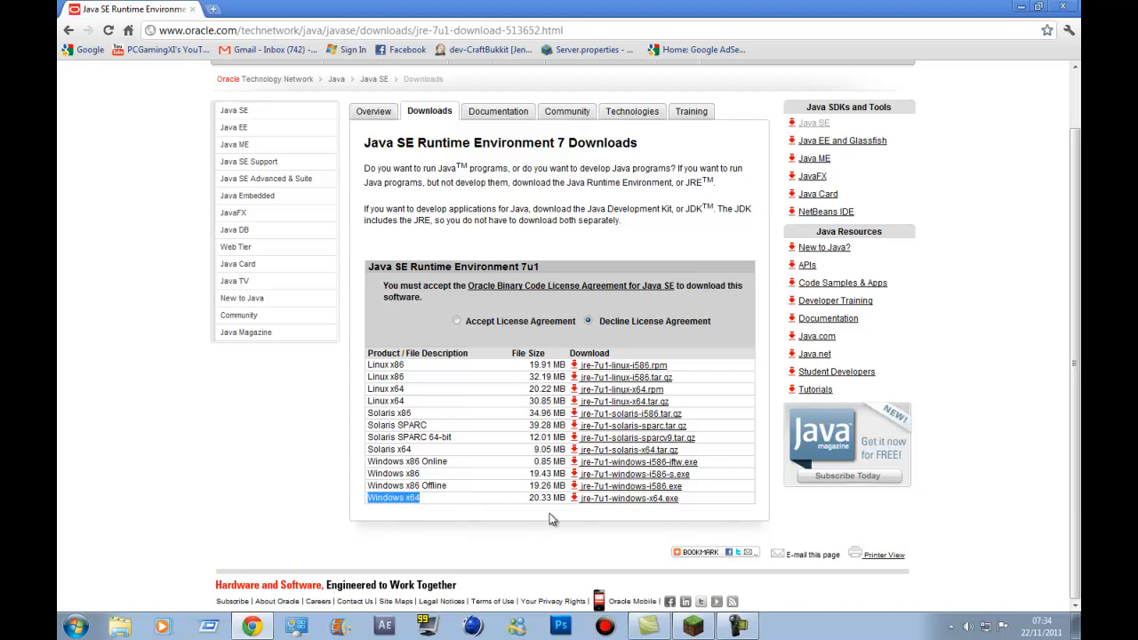
pyautogui.moveTo(447, 515)
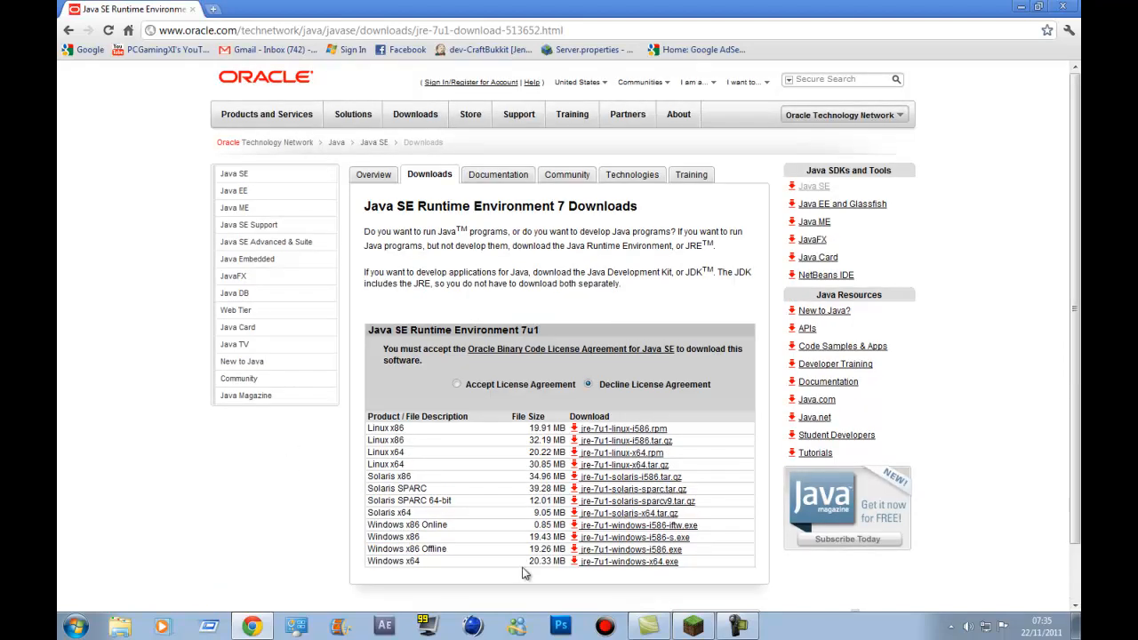
pyautogui.click(457, 384)
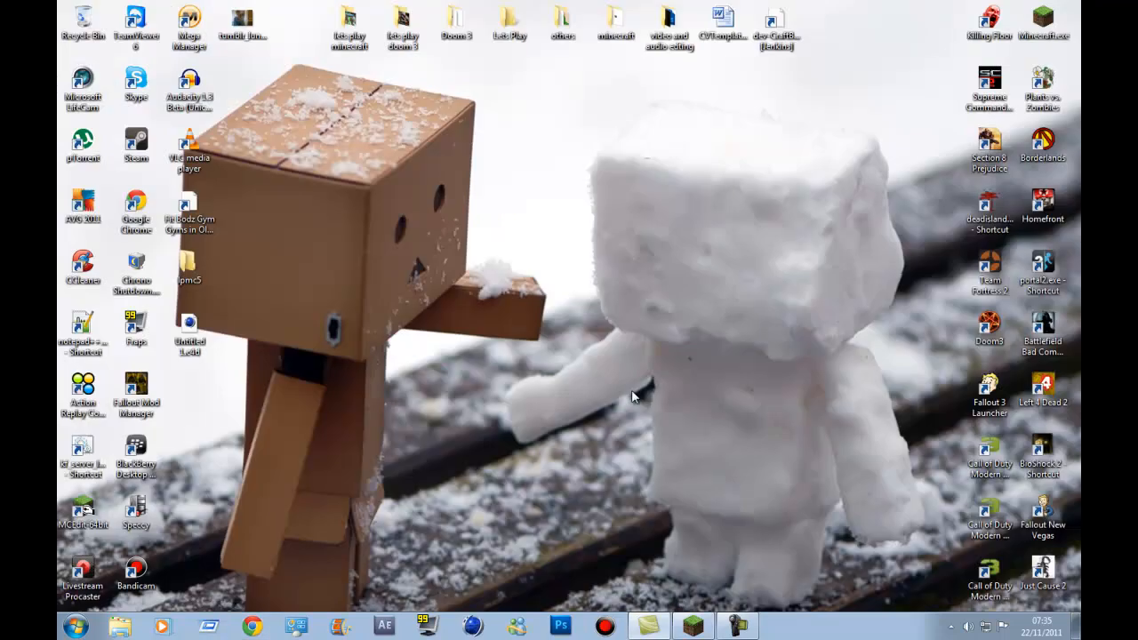
# - Create a desktop folder named 'minecraft bukkit server' and move it higher on the desktop
pyautogui.rightClick(634, 397)
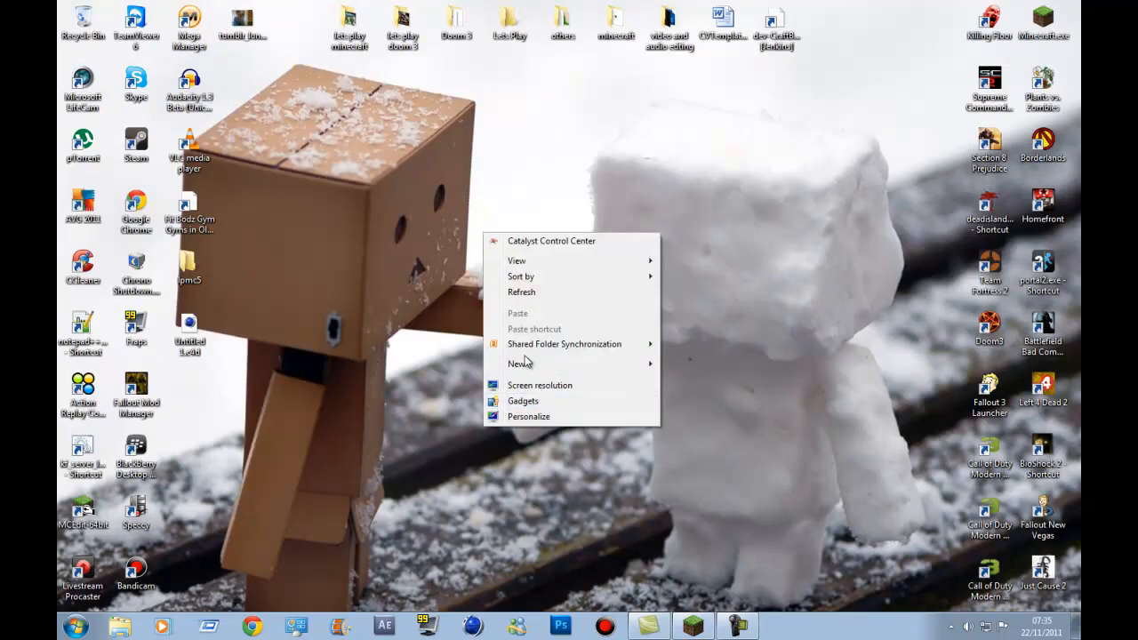
pyautogui.click(517, 364)
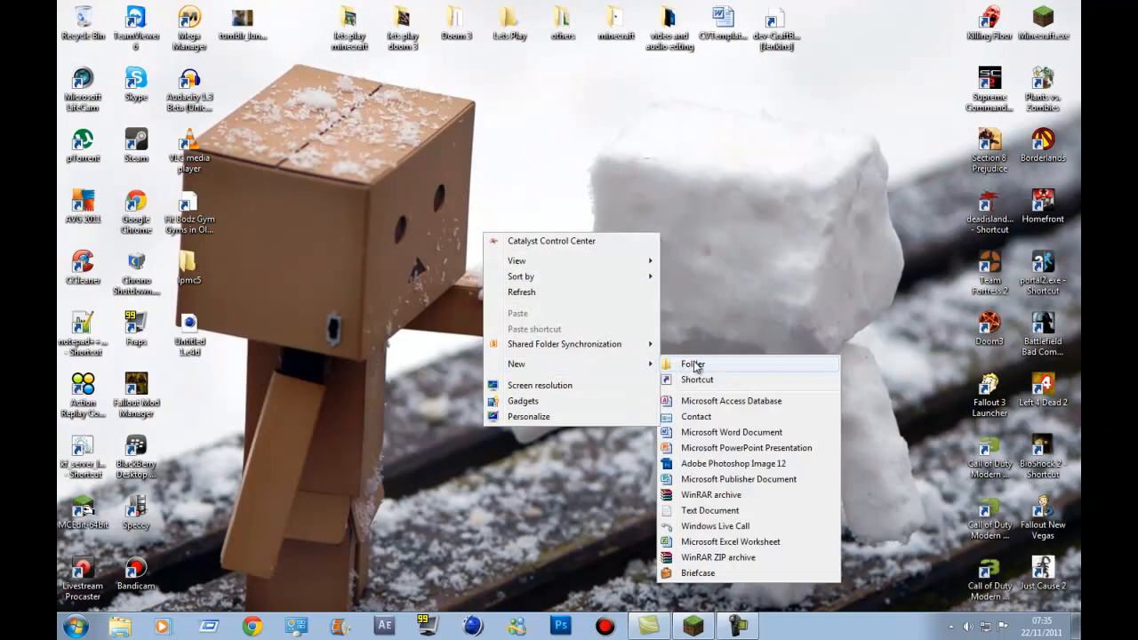
pyautogui.click(692, 364)
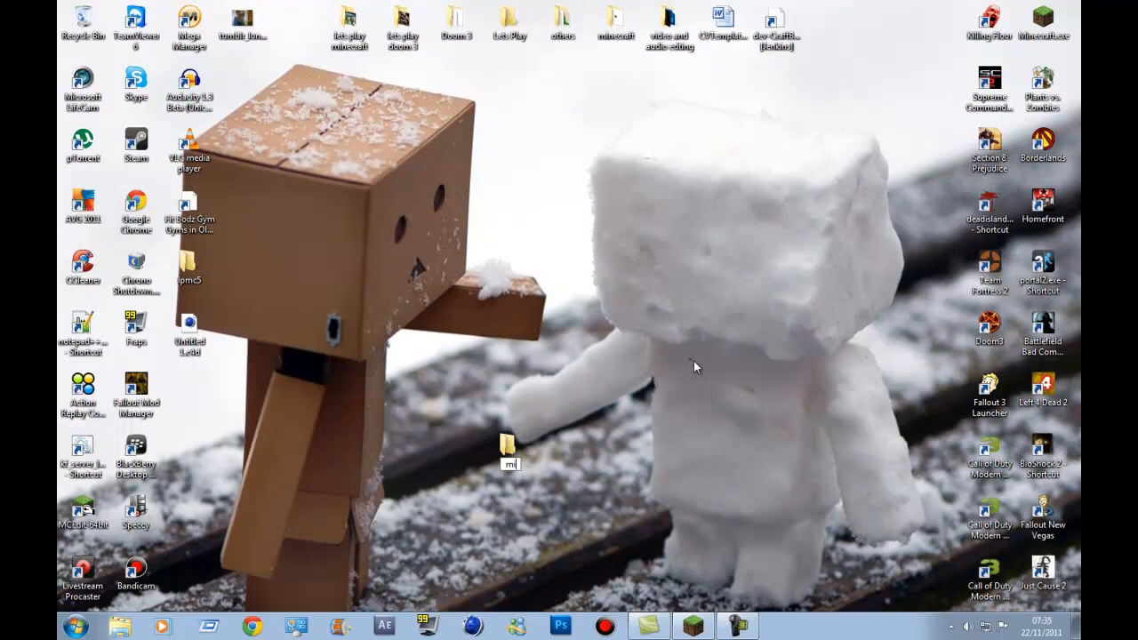
pyautogui.write('minecraft bukkit serv')
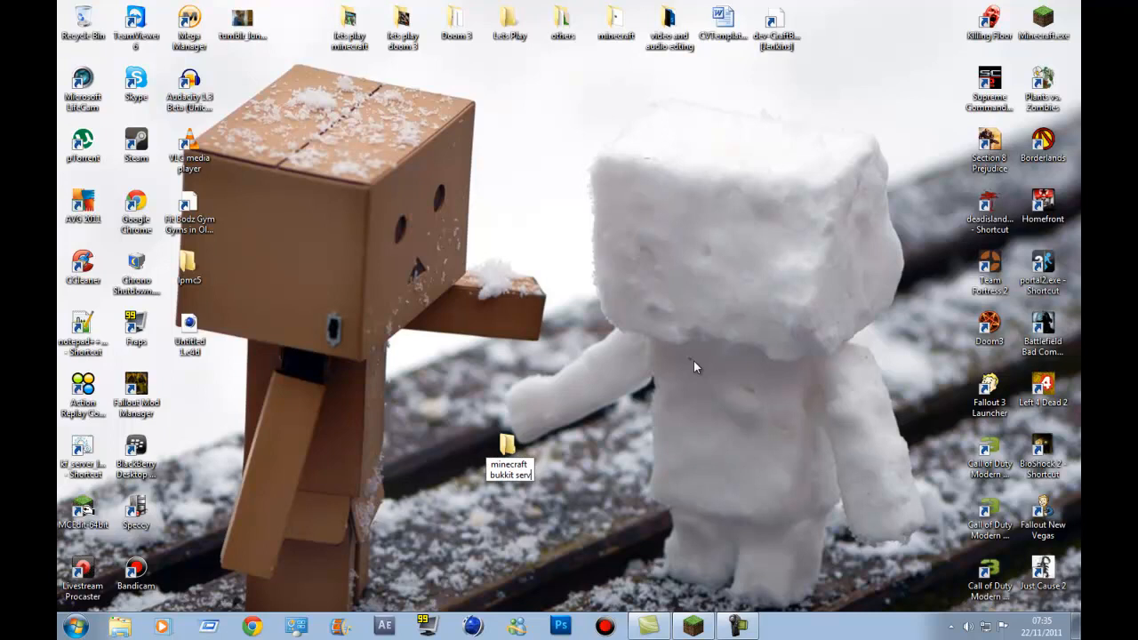
pyautogui.click(508, 449)
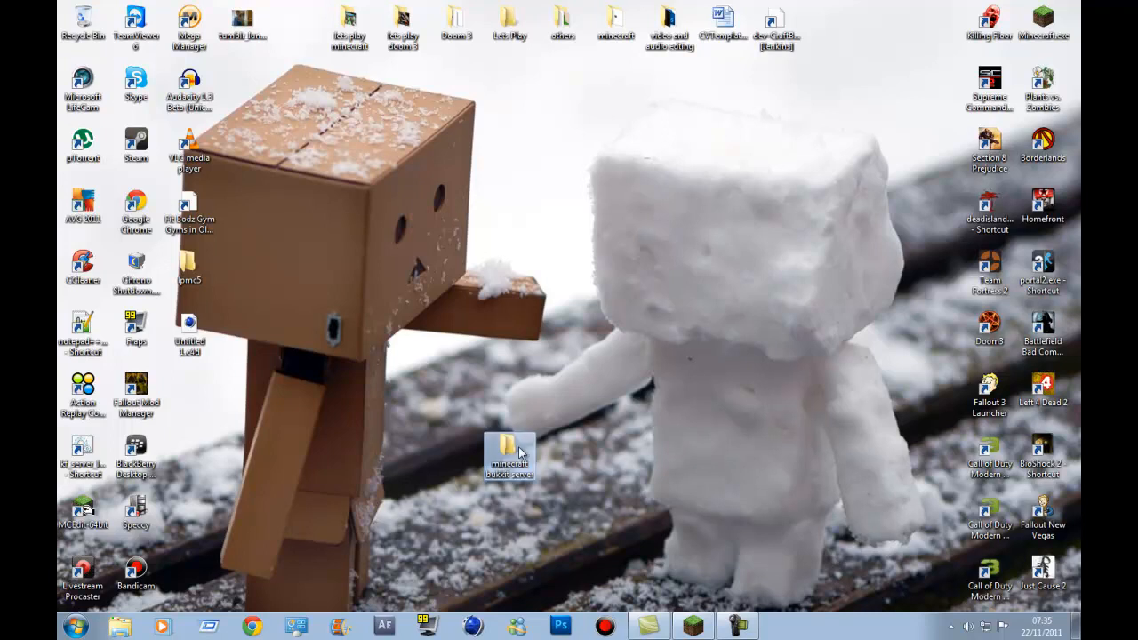
pyautogui.moveTo(509, 458); pyautogui.dragTo(563, 210)
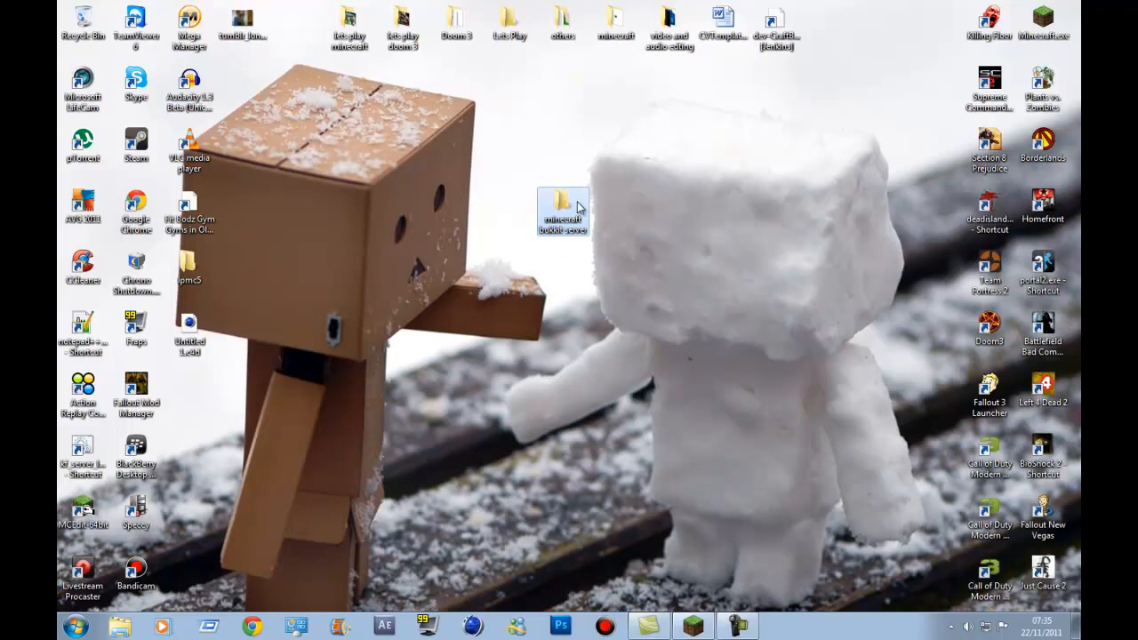
# - Open the server folder and add a new text document inside it
pyautogui.doubleClick(563, 210)
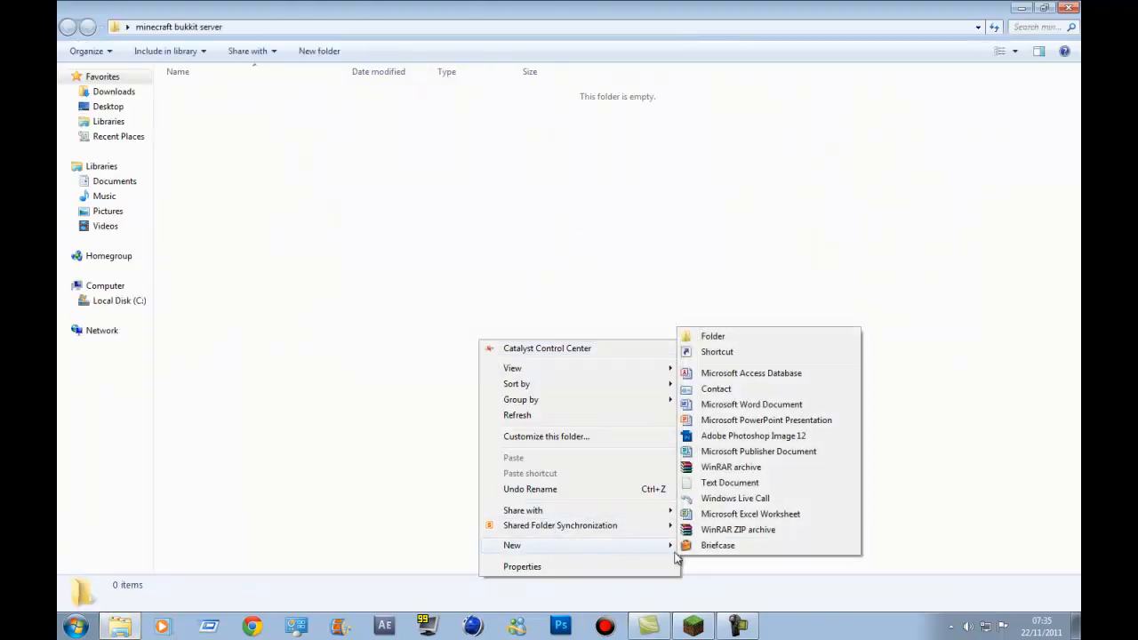
pyautogui.click(729, 481)
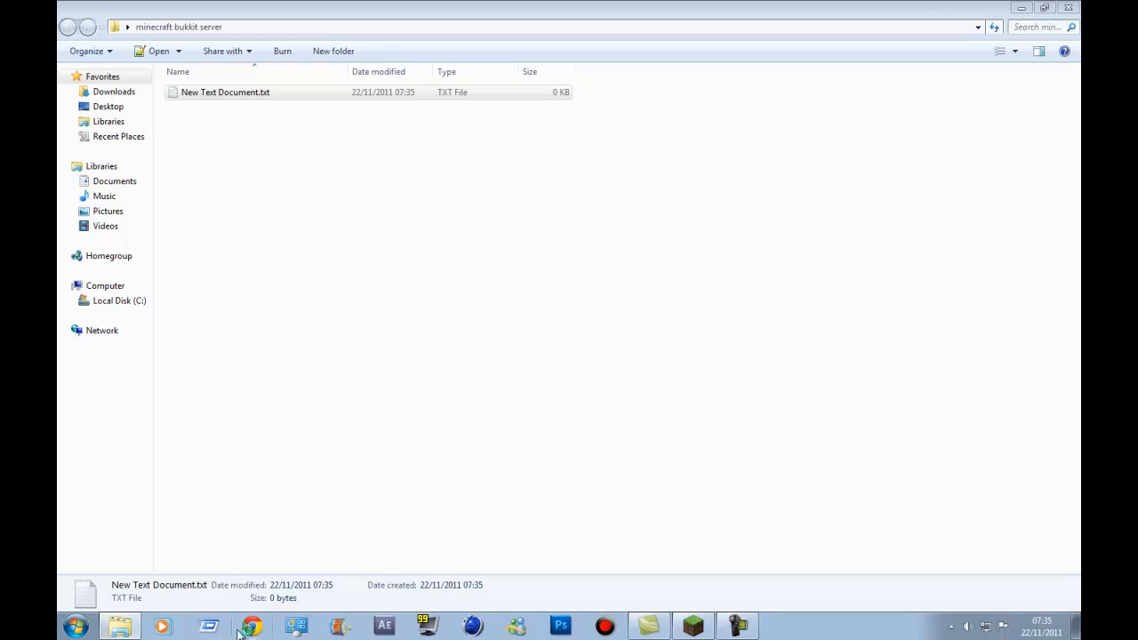
pyautogui.click(251, 625)
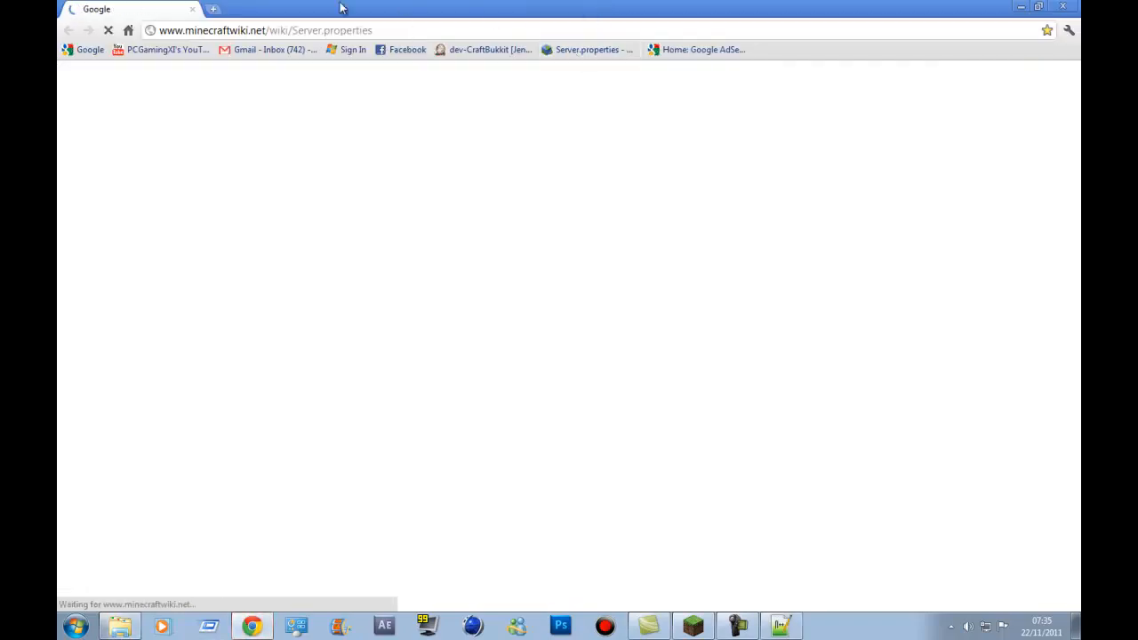
# - Go to the Google home page and search for 'bukkit'
pyautogui.click(83, 49)
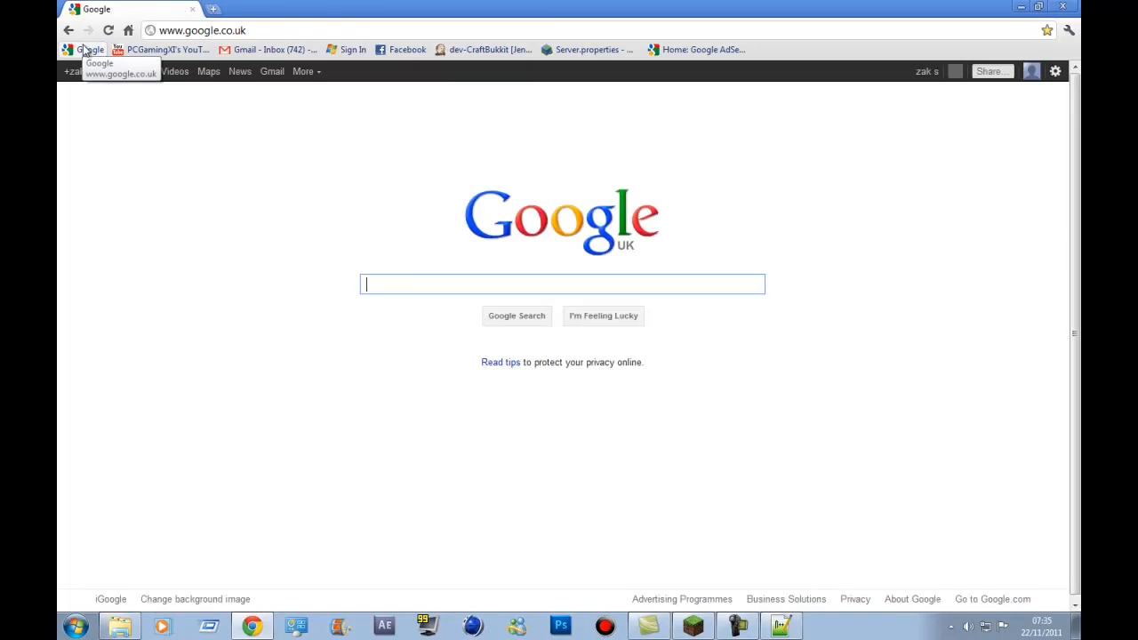
pyautogui.write('bukkit')
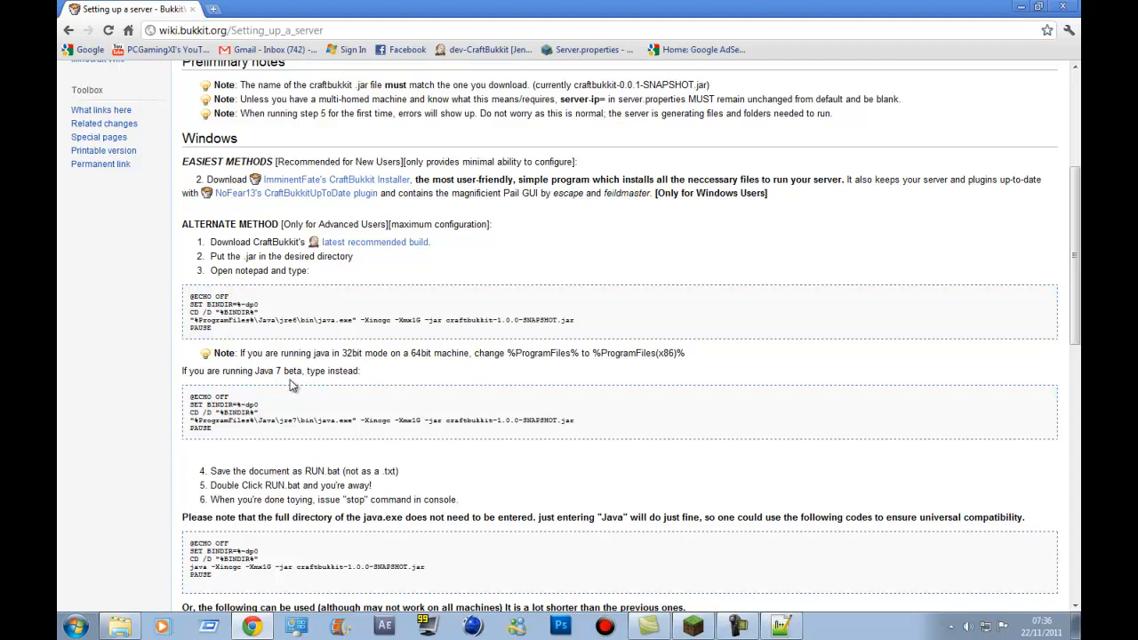
pyautogui.moveTo(225, 433)
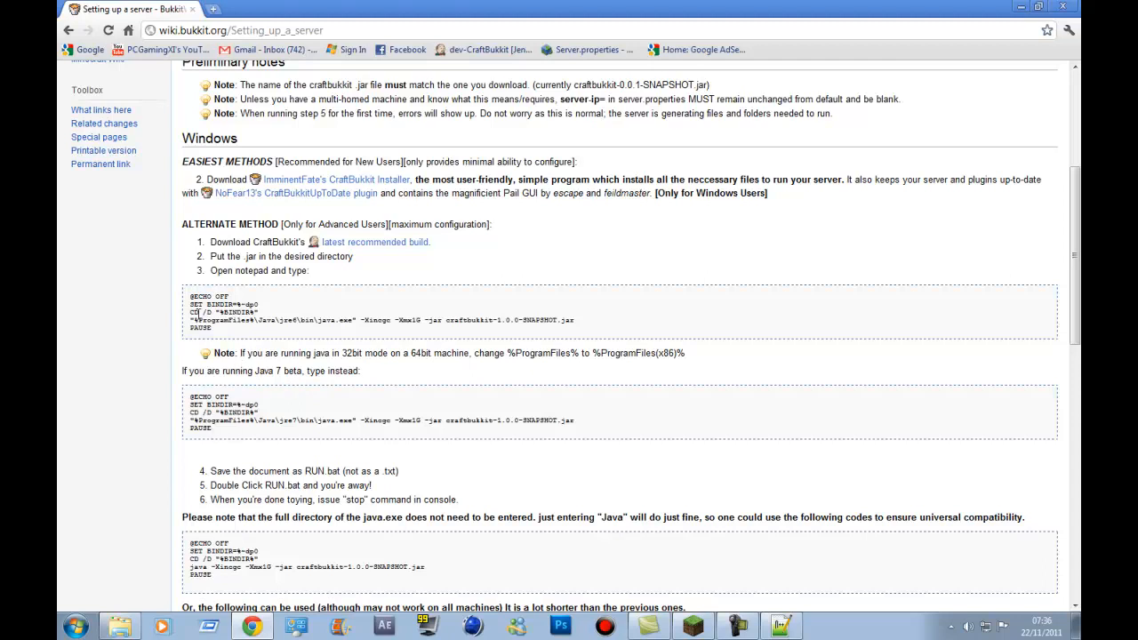
pyautogui.moveTo(173, 313)
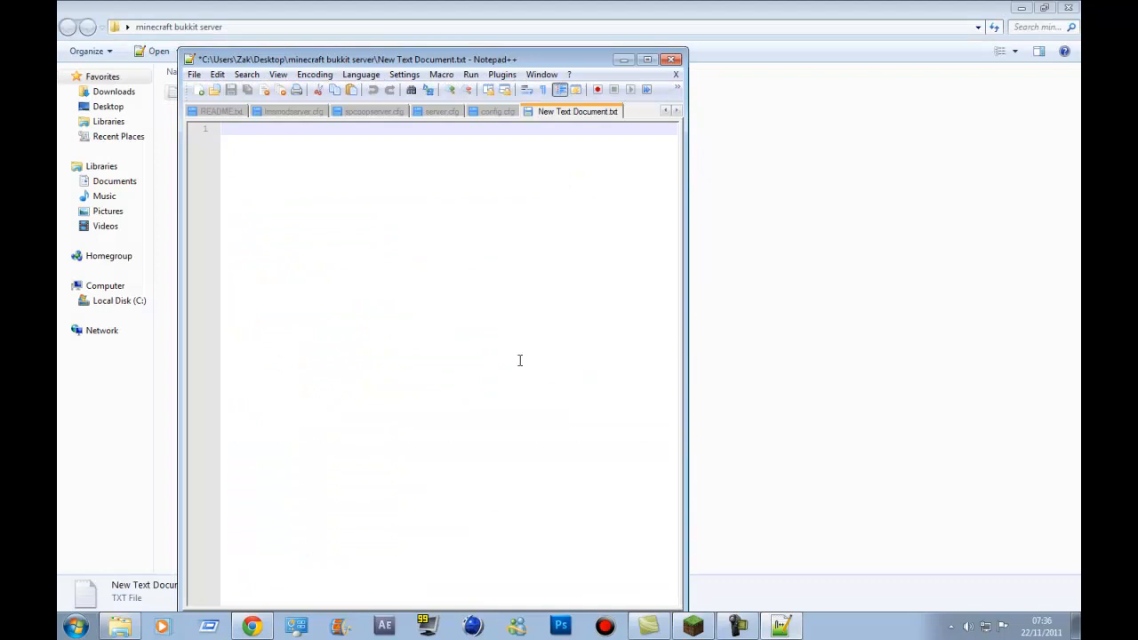
pyautogui.write('@ECHO OFF')
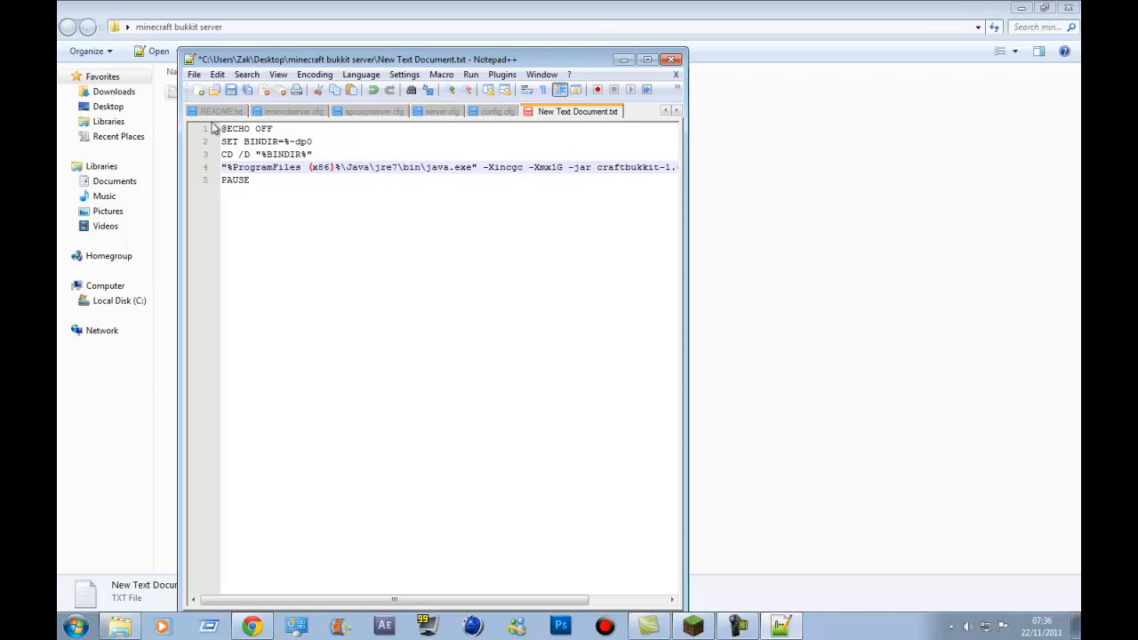
pyautogui.click(249, 180)
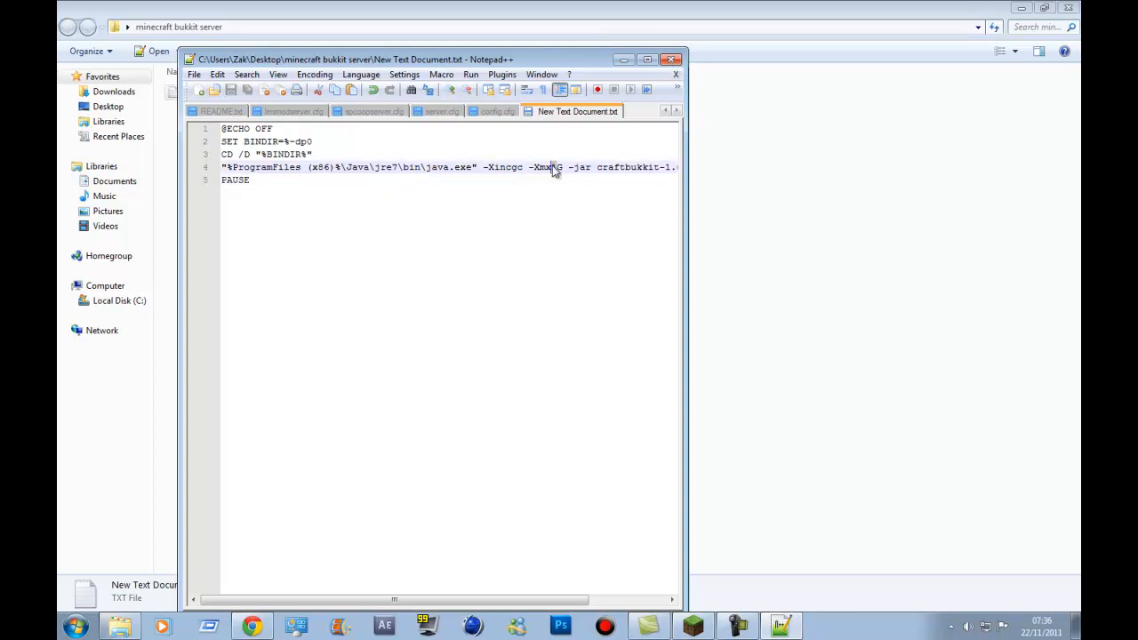
pyautogui.write('3')
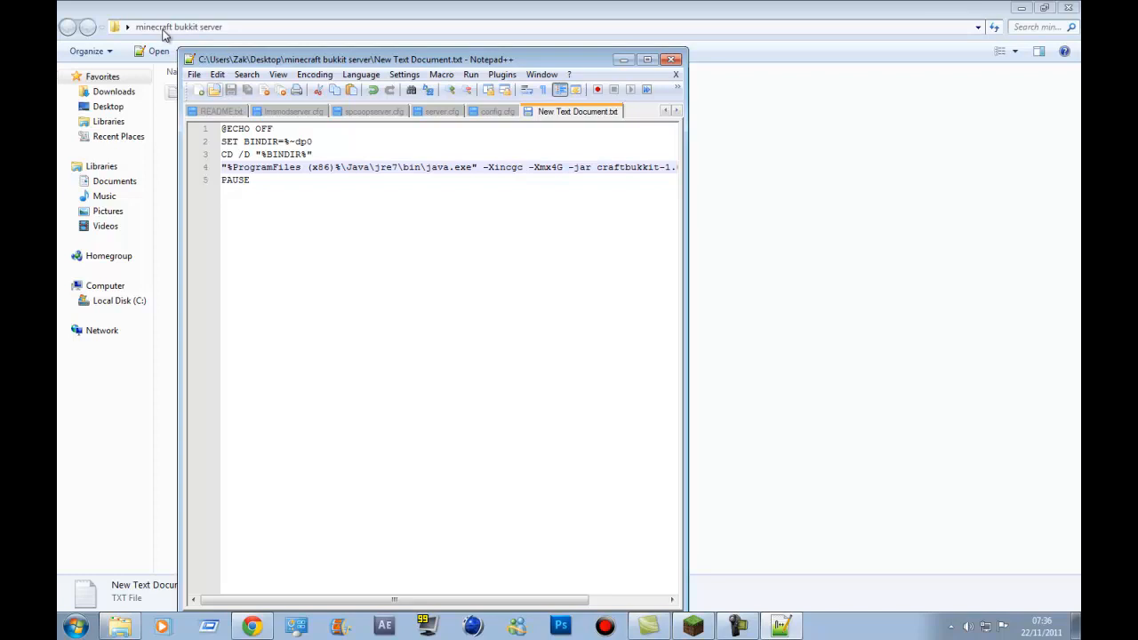
pyautogui.click(670, 59)
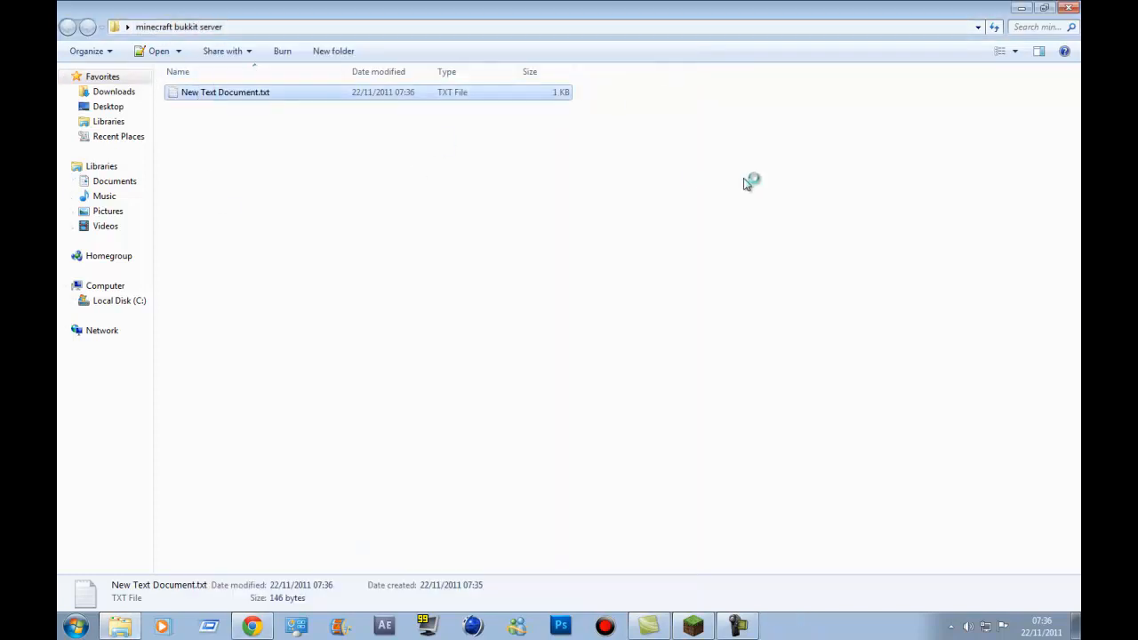
pyautogui.doubleClick(225, 91)
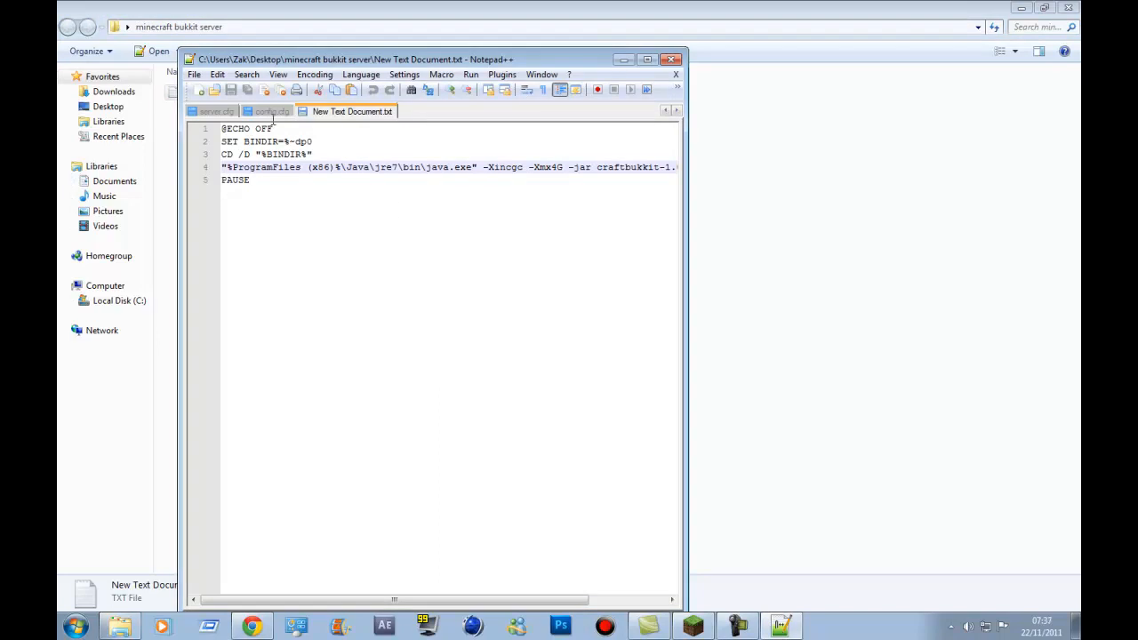
# - Save the script as server.bat in the server folder
pyautogui.click(194, 74)
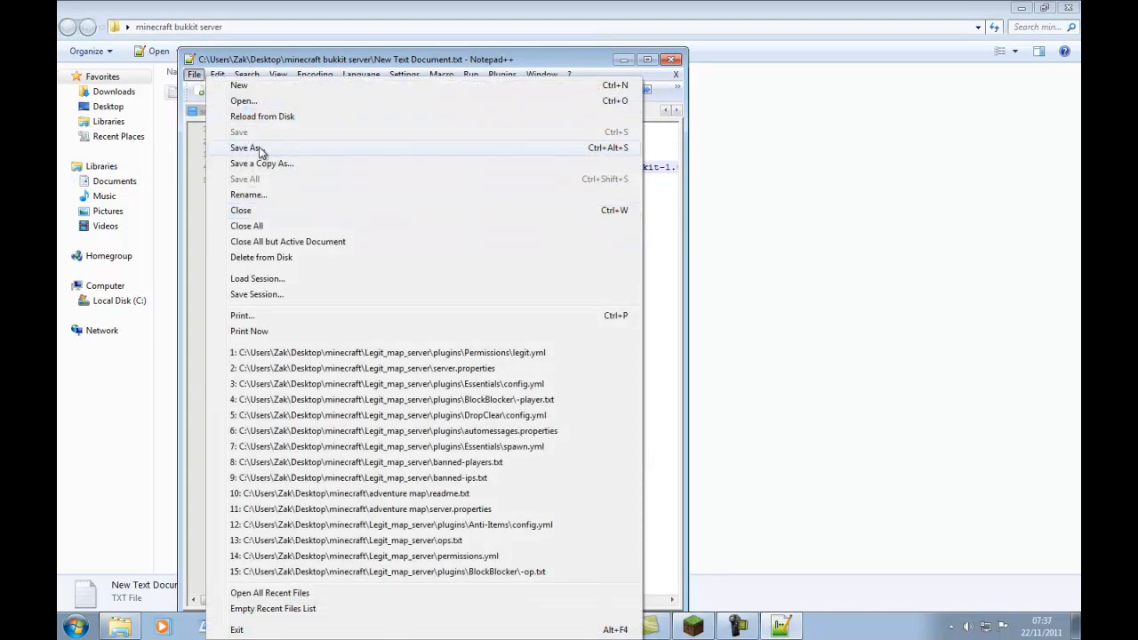
pyautogui.click(246, 148)
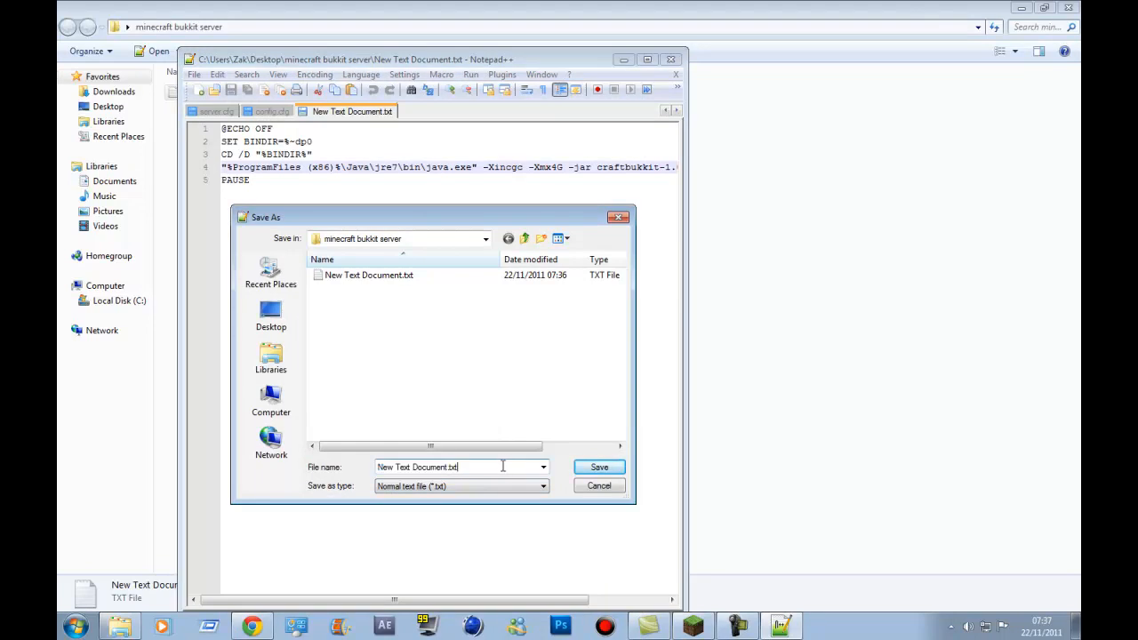
pyautogui.write('server.b')
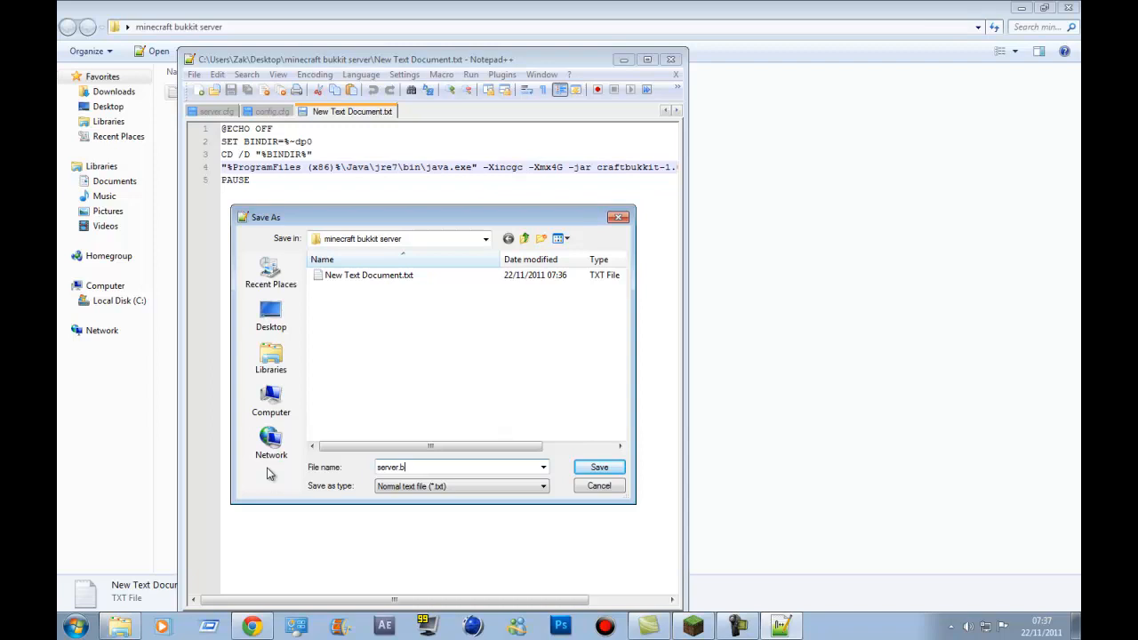
pyautogui.click(599, 467)
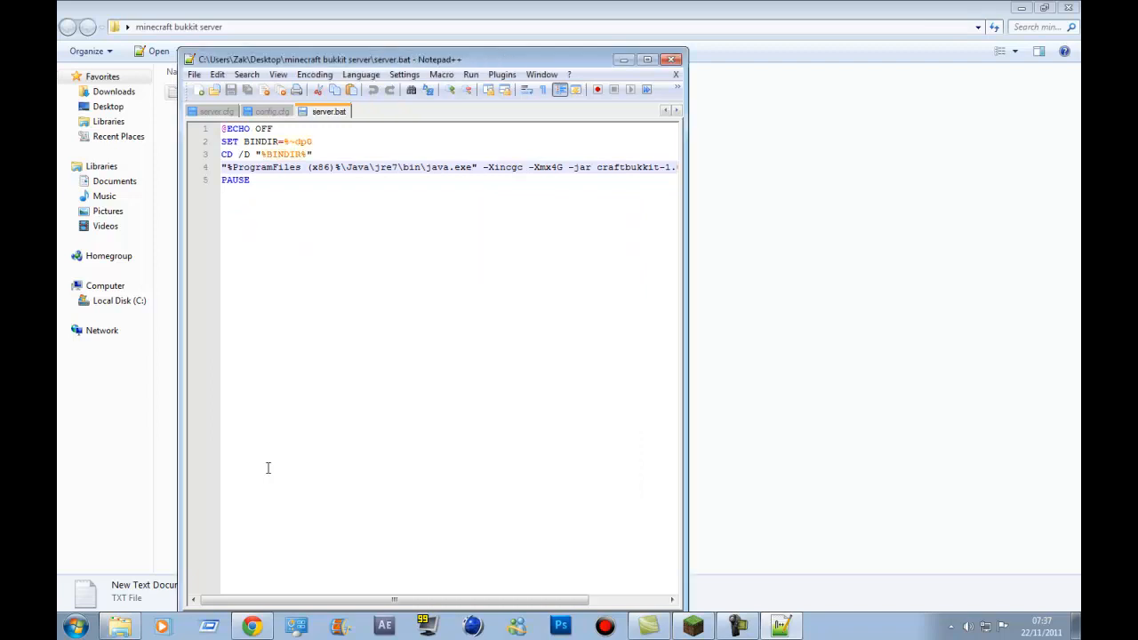
# - Run server.bat, see the 'cannot find the path' error, and close the console
pyautogui.click(670, 58)
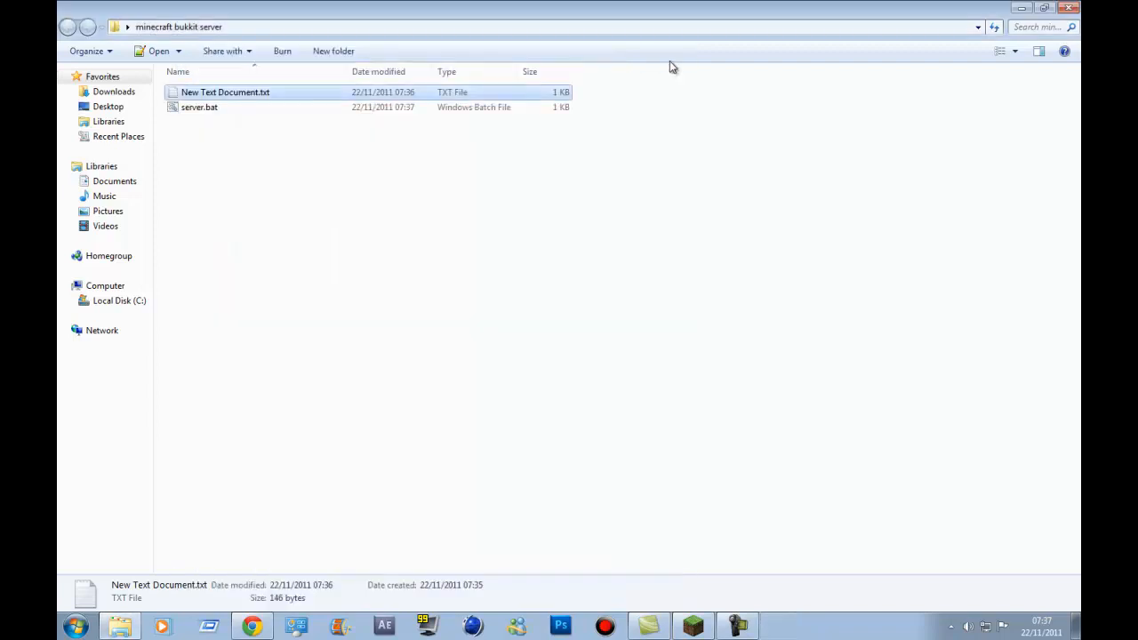
pyautogui.doubleClick(200, 107)
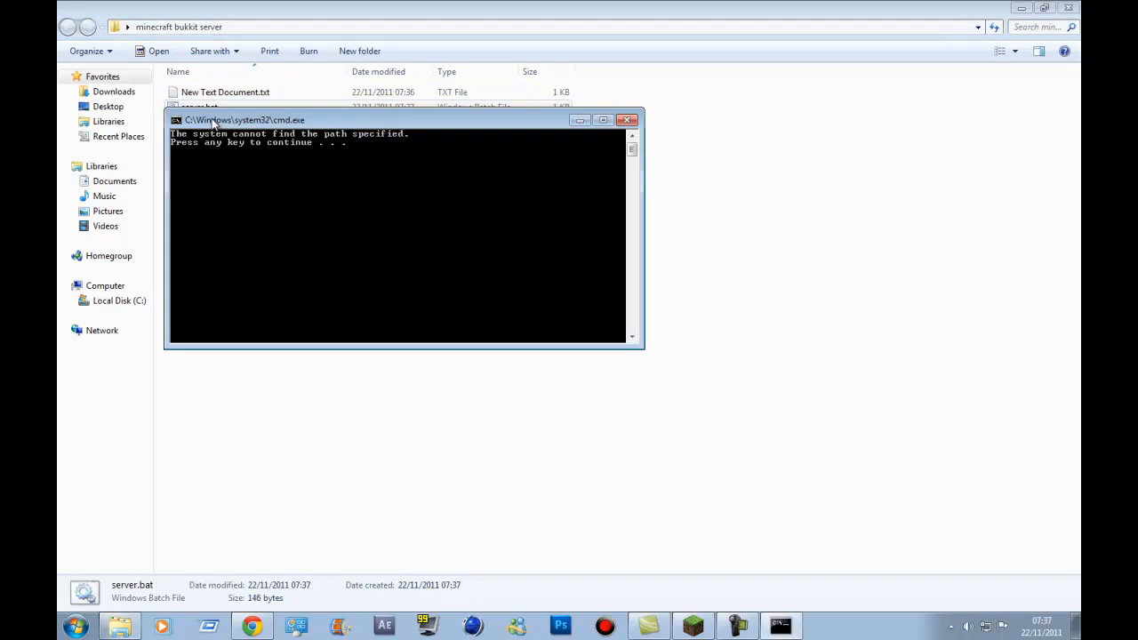
pyautogui.click(627, 120)
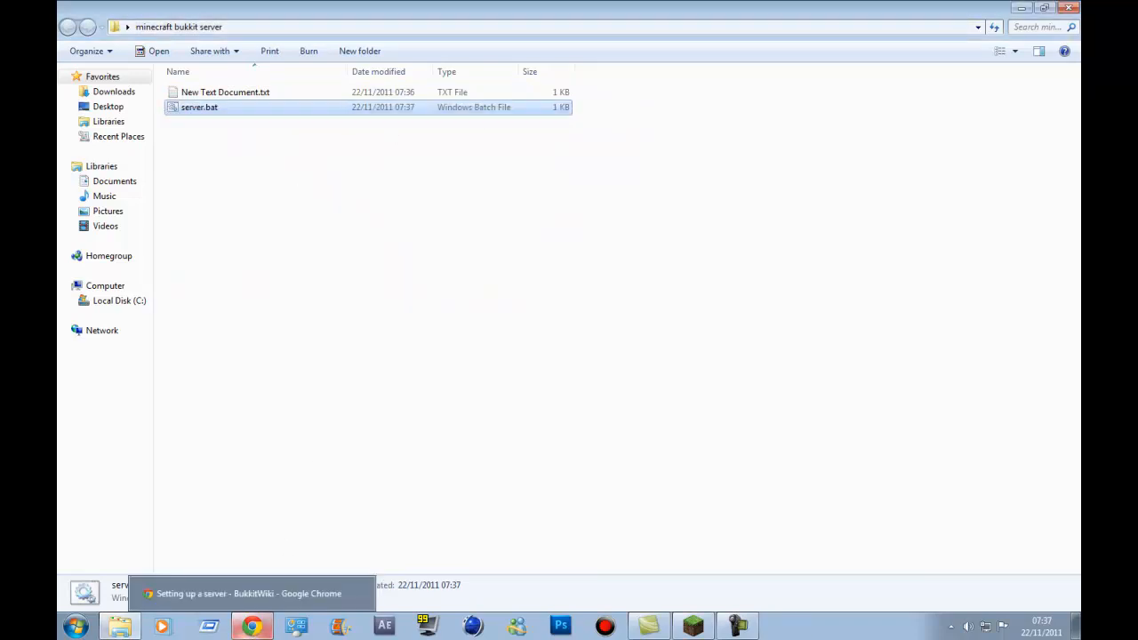
# - From the dev-CraftBukkit Jenkins page, save craftbukkit-1.0.0-SNAPSHOT.jar from build #1488
pyautogui.click(249, 593)
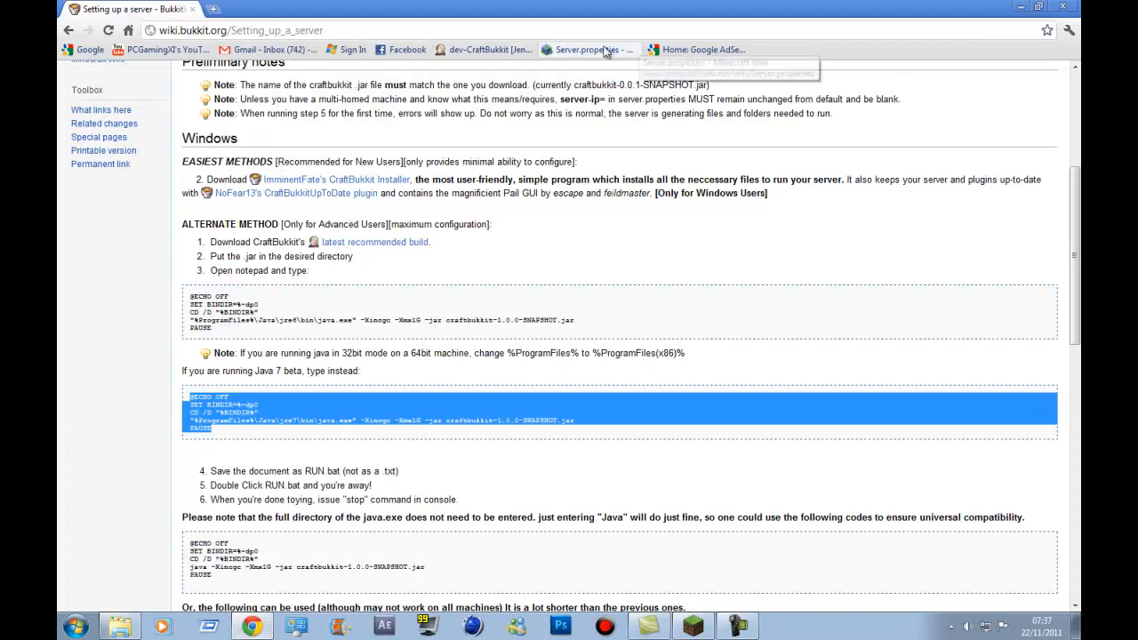
pyautogui.click(486, 49)
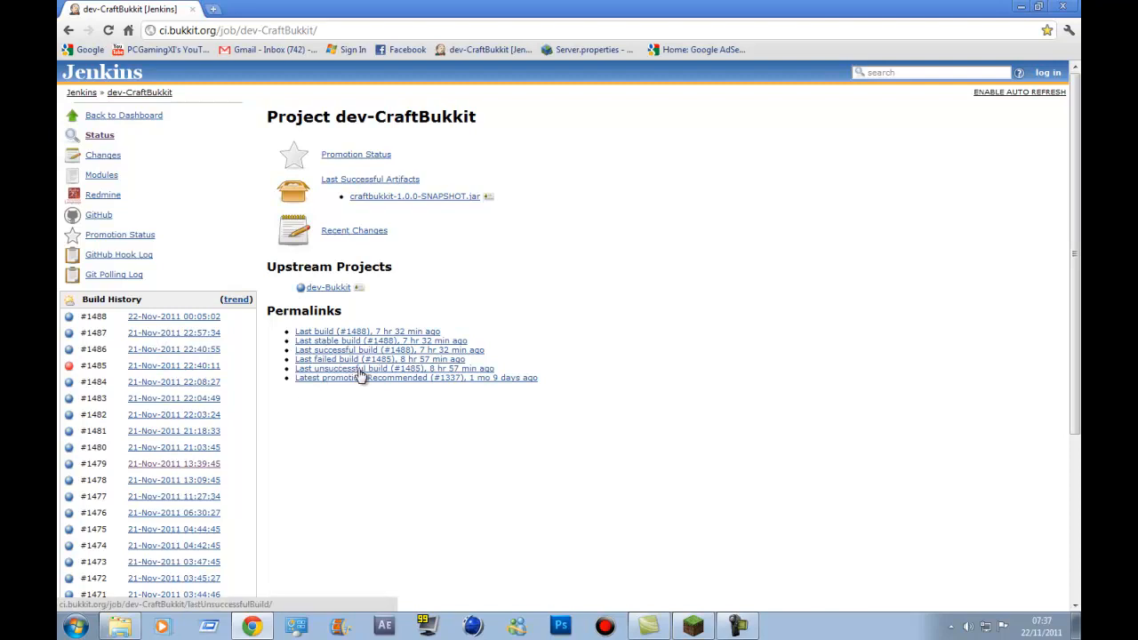
pyautogui.moveTo(407, 388)
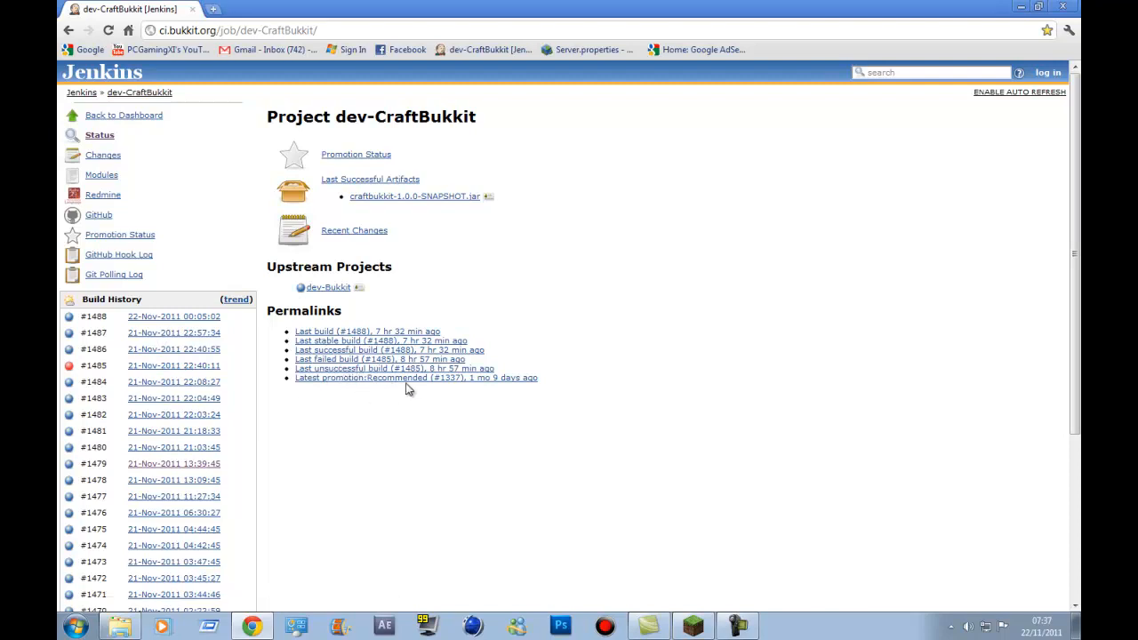
pyautogui.moveTo(451, 391)
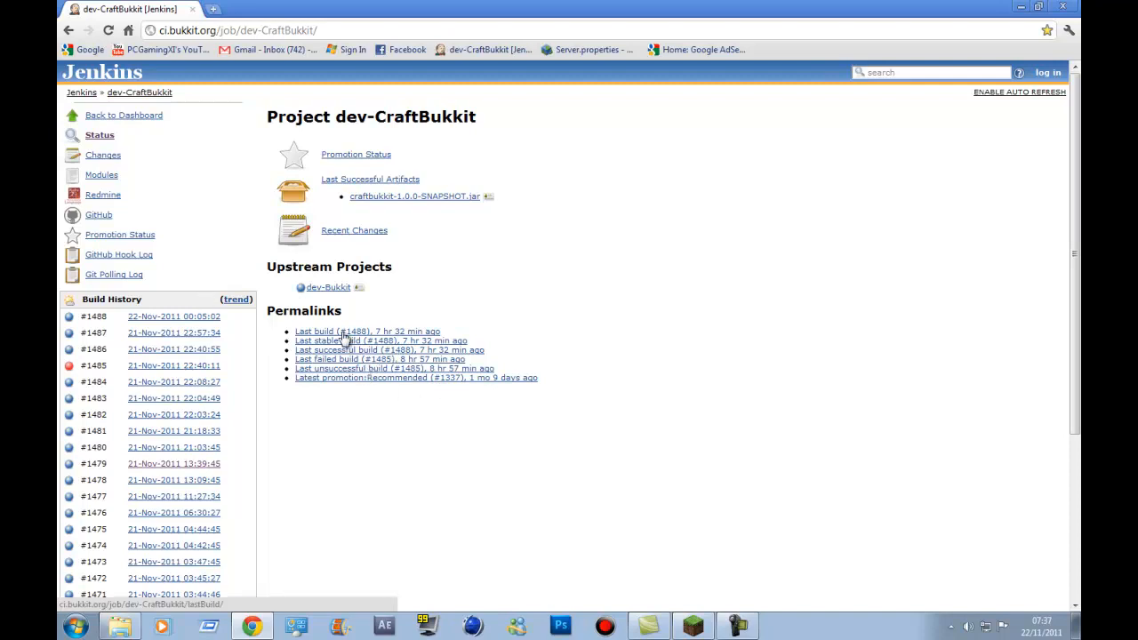
pyautogui.click(326, 331)
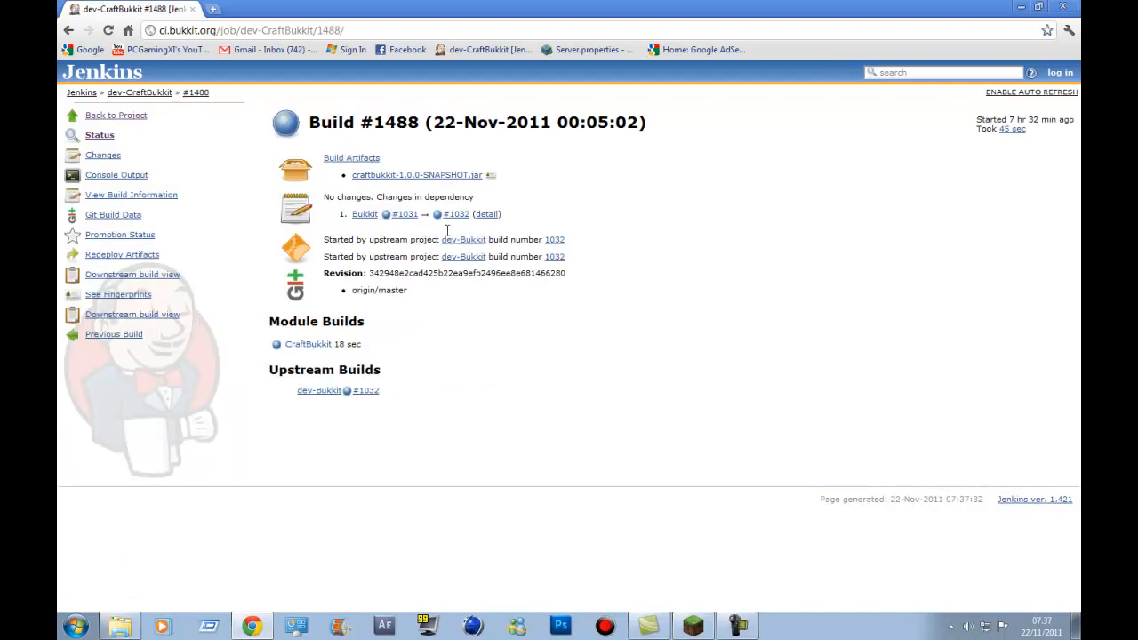
pyautogui.moveTo(409, 184)
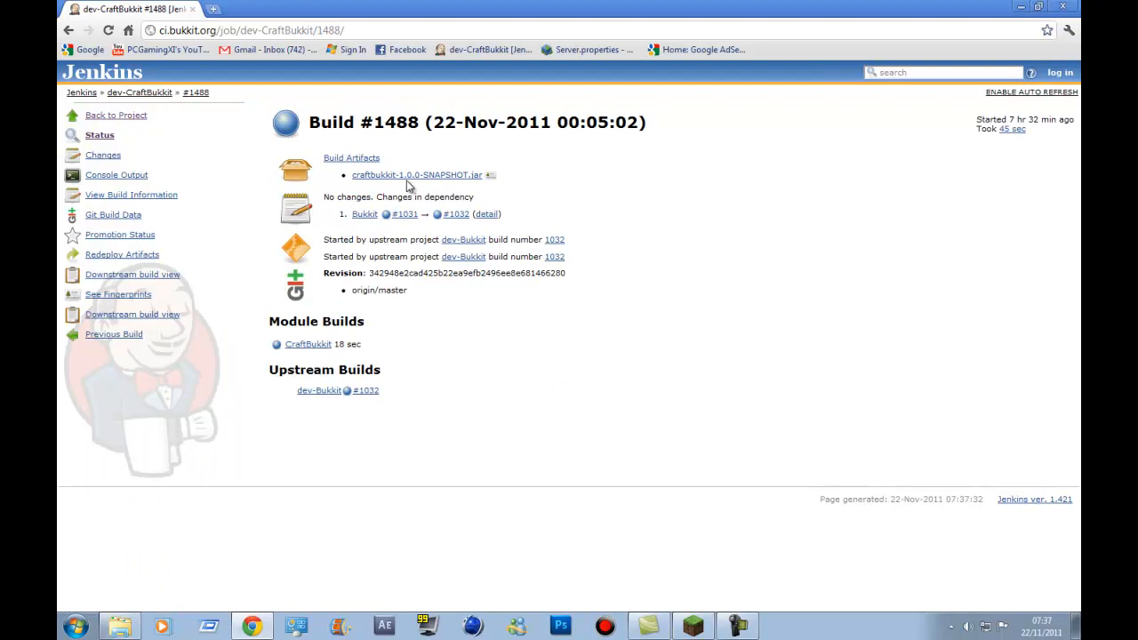
pyautogui.moveTo(416, 174)
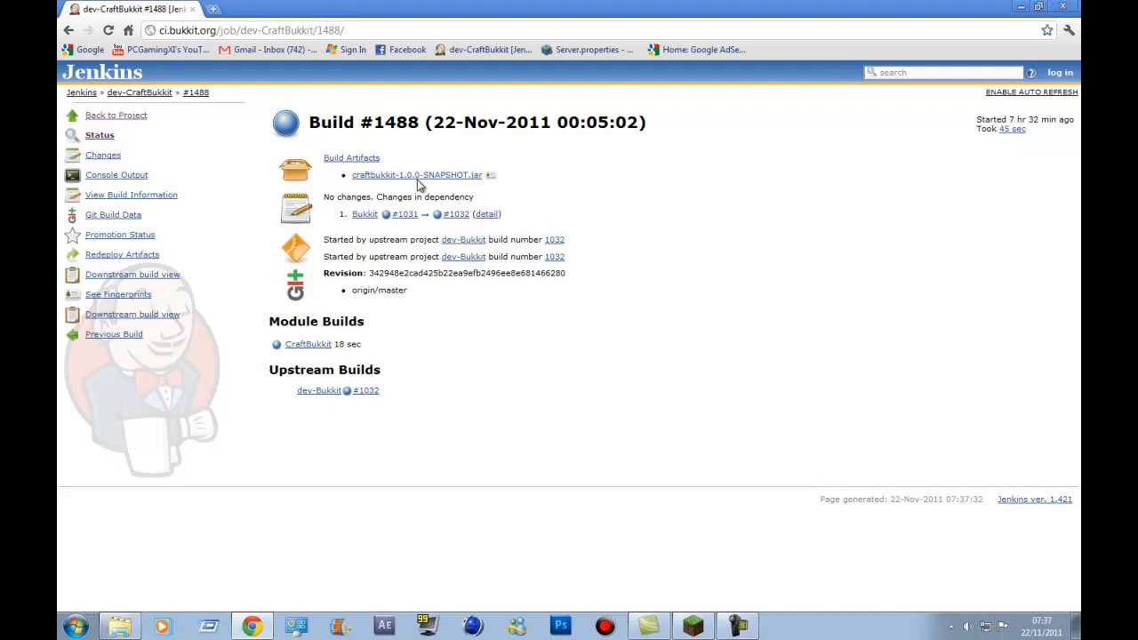
pyautogui.click(416, 174)
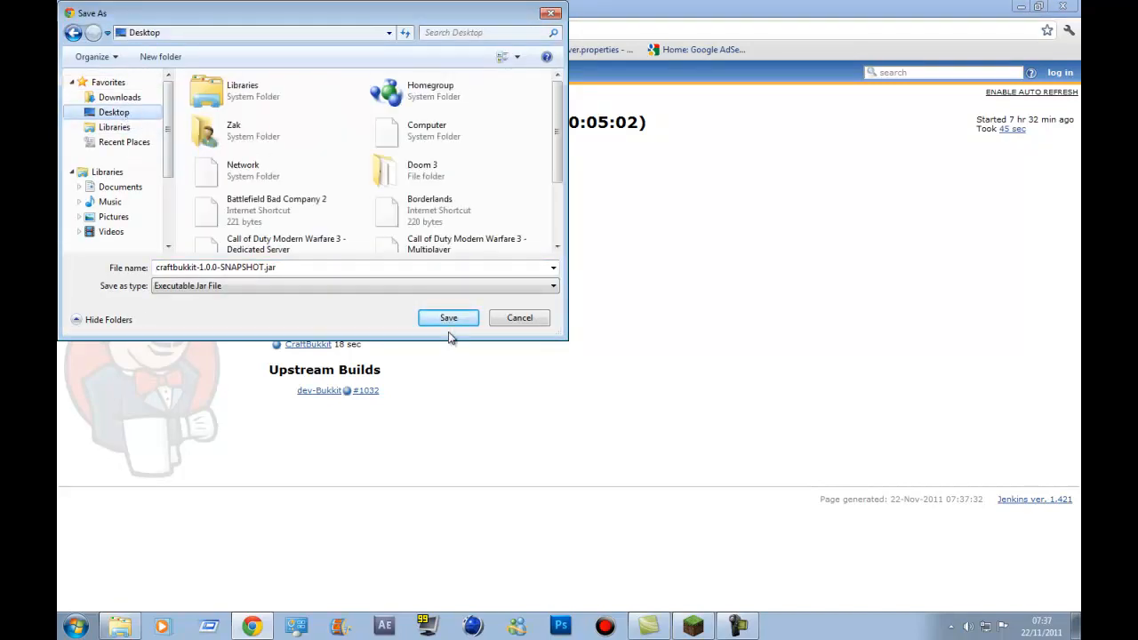
pyautogui.click(448, 318)
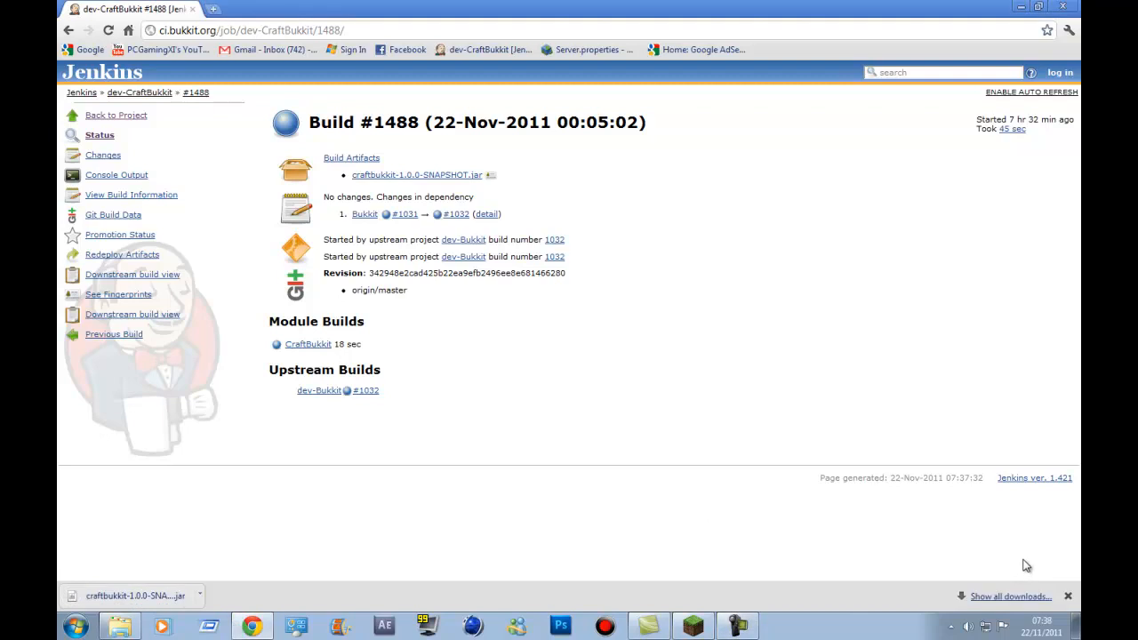
pyautogui.moveTo(168, 477)
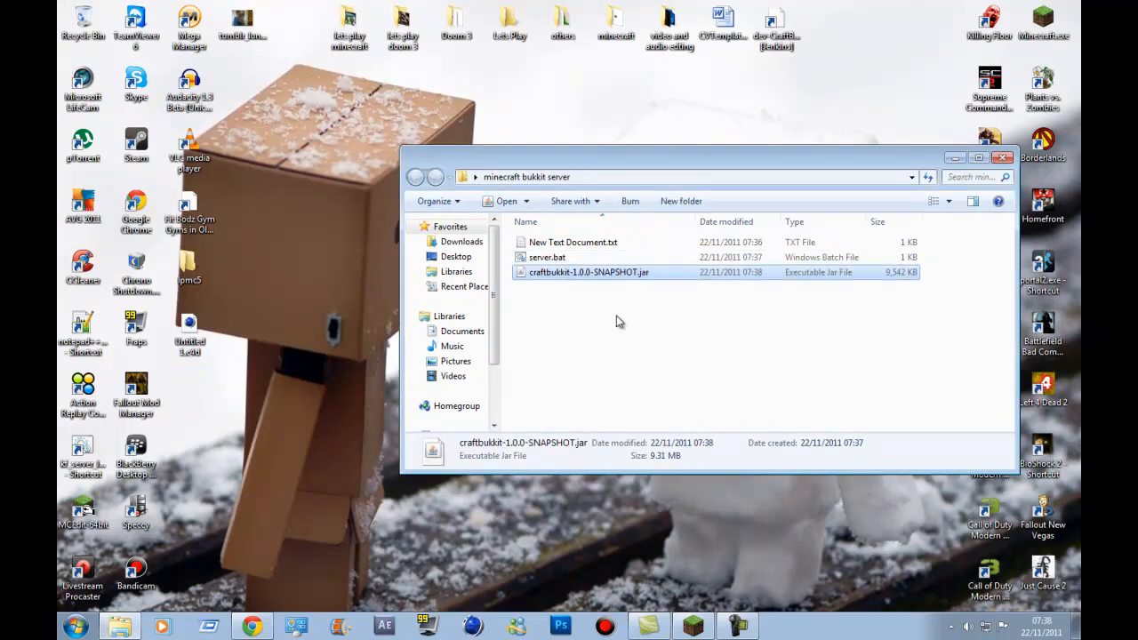
# - Edit server.bat to use the %ProgramFiles% Java path with -Xmx4G, then save it
pyautogui.doubleClick(547, 257)
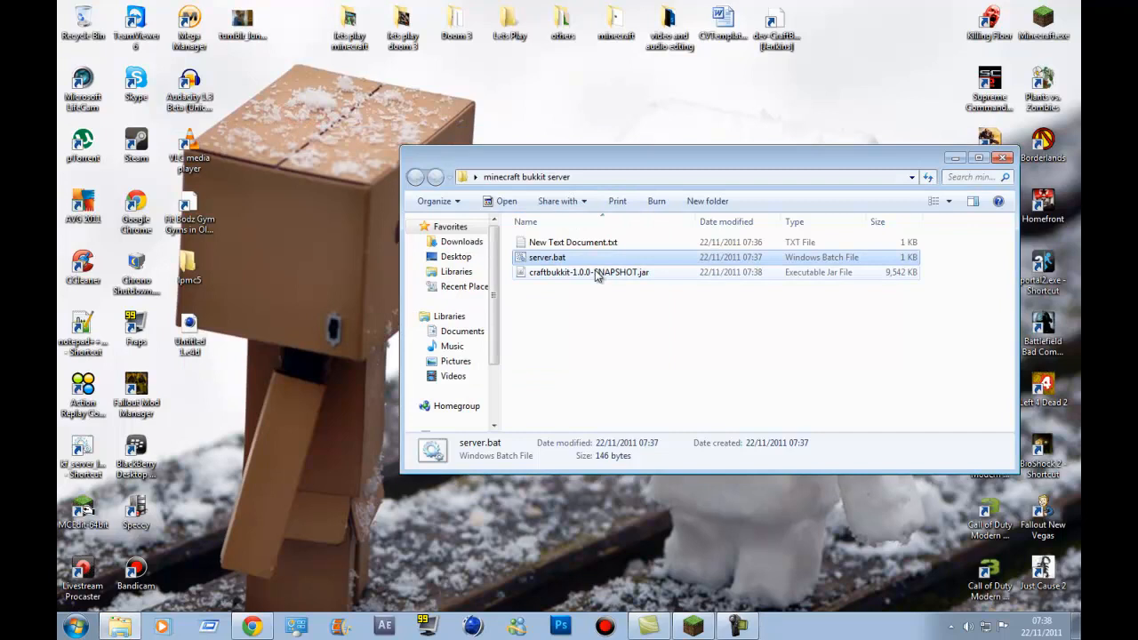
pyautogui.rightClick(547, 257)
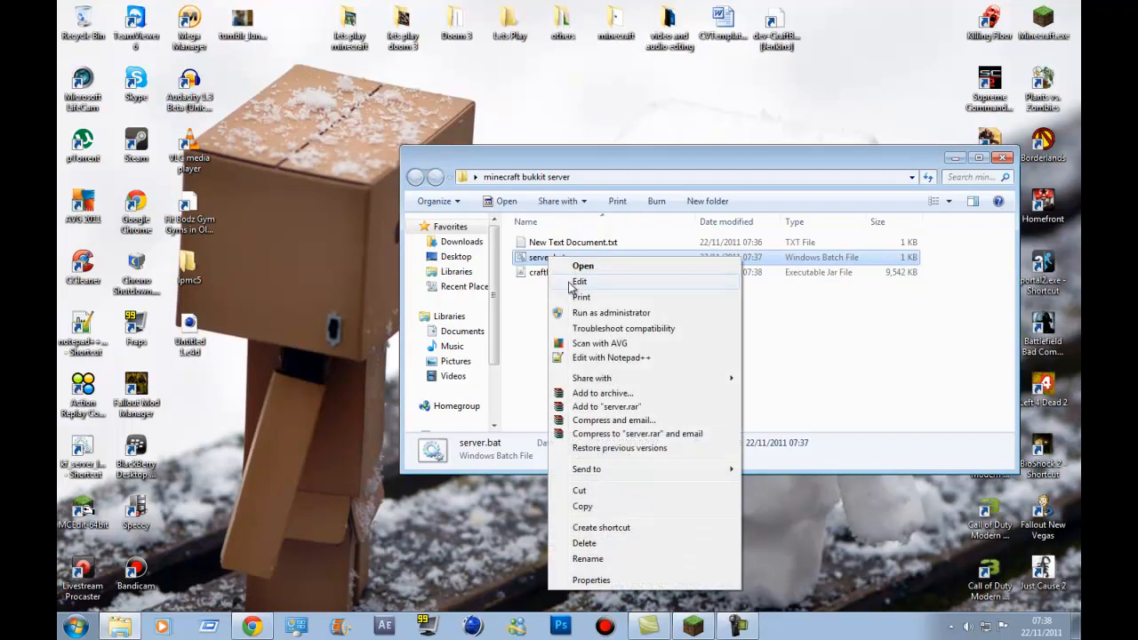
pyautogui.click(579, 281)
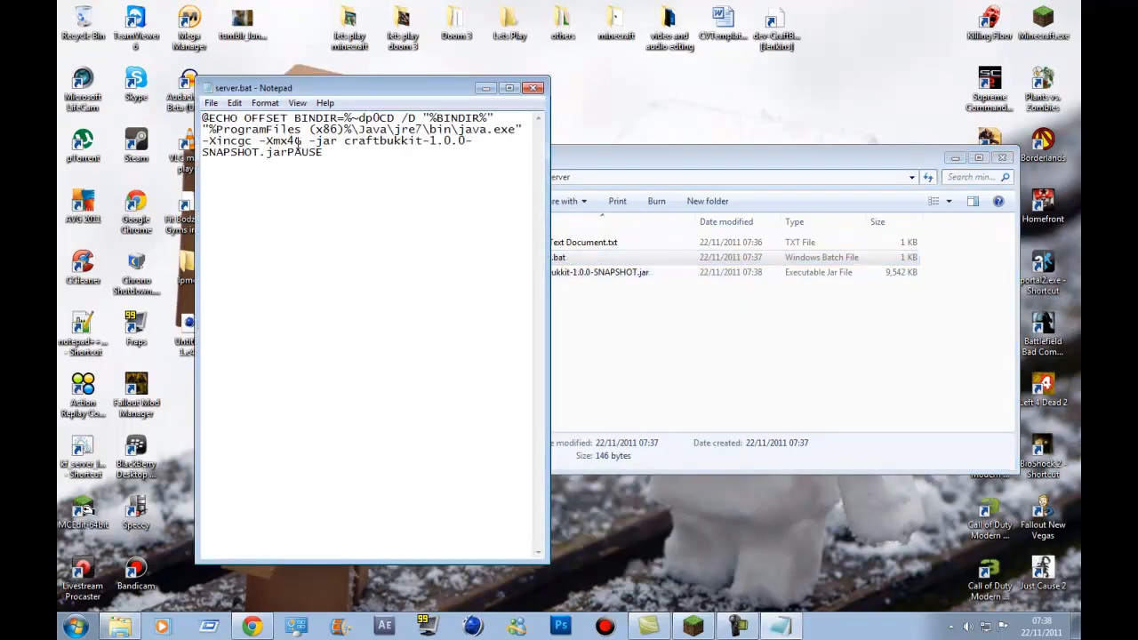
pyautogui.write('G')
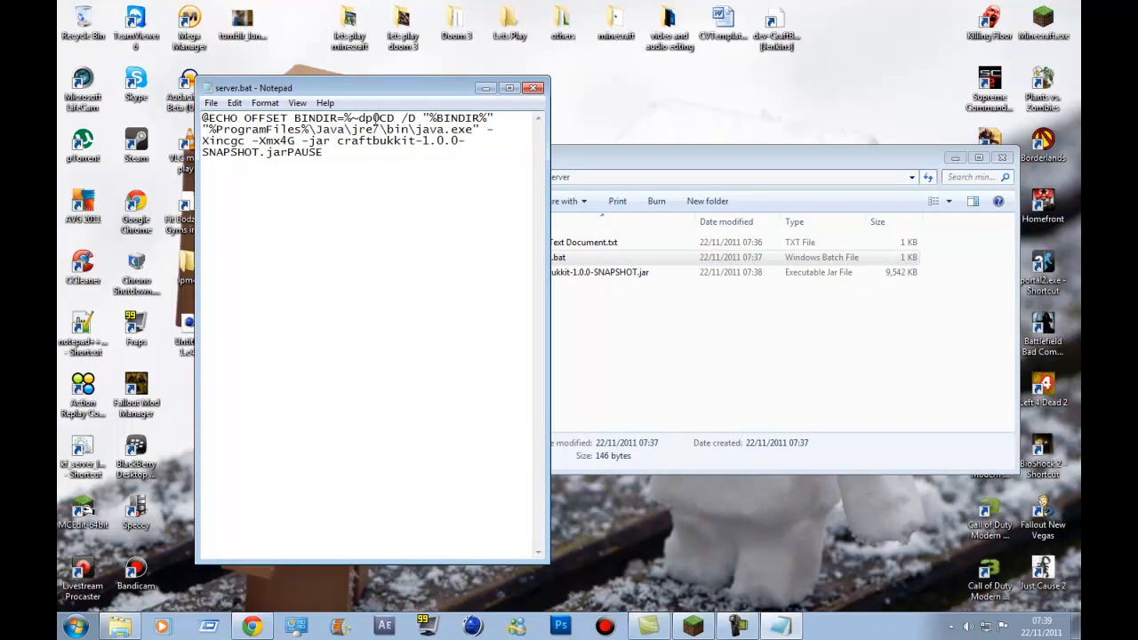
pyautogui.click(212, 103)
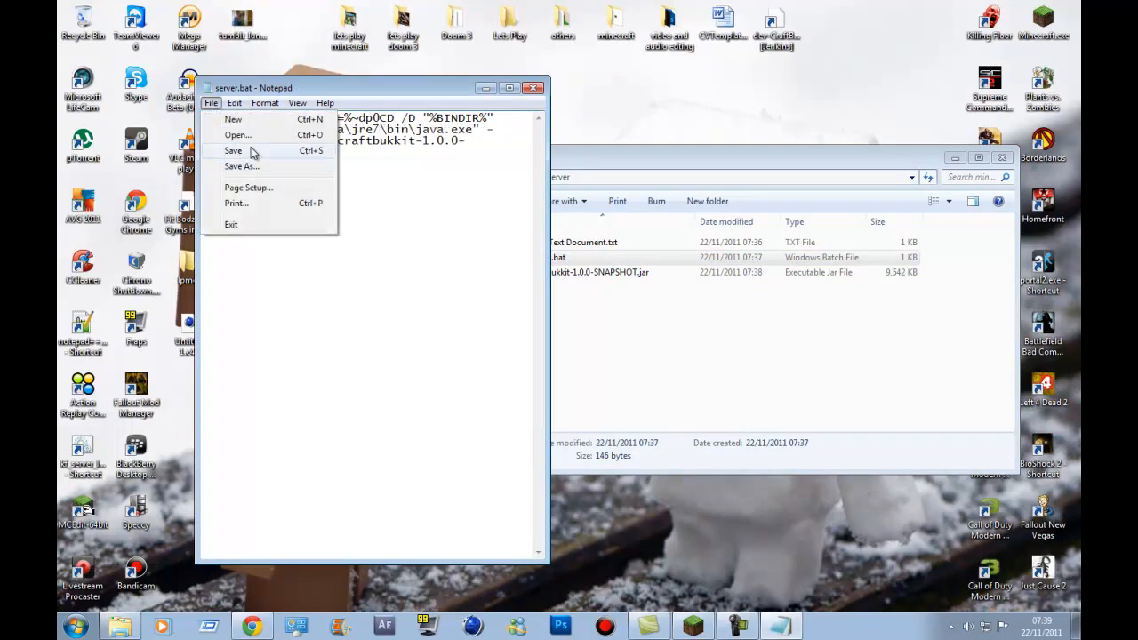
pyautogui.click(232, 150)
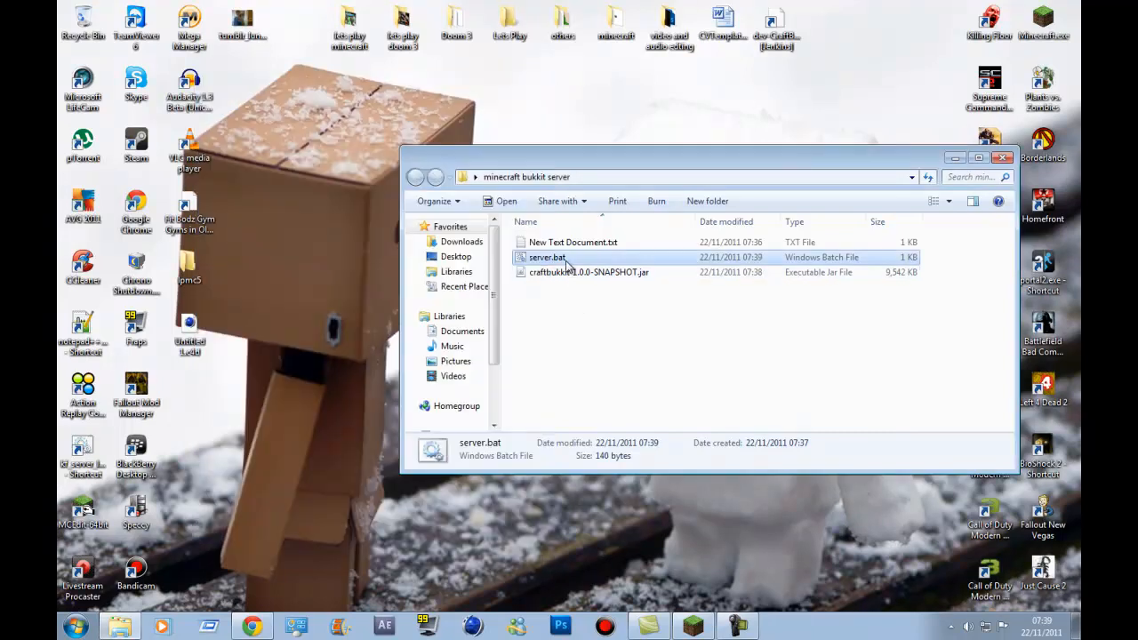
# - Run server.bat until the world generates and reports Done, then enter 'stop'
pyautogui.doubleClick(546, 257)
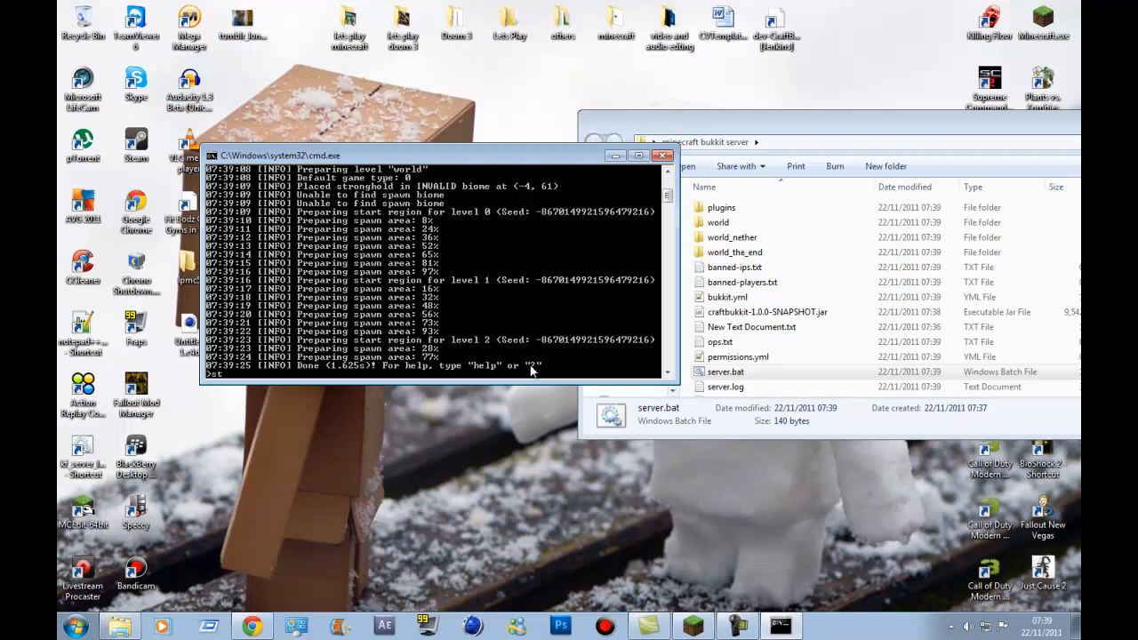
pyautogui.write('stop')
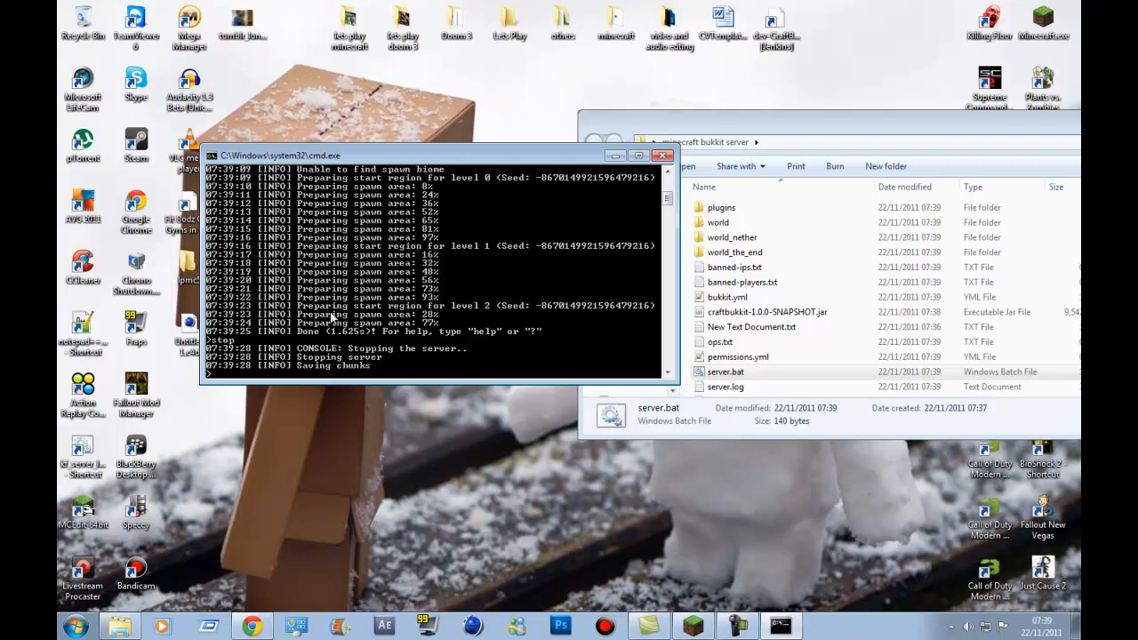
pyautogui.moveTo(697, 153)
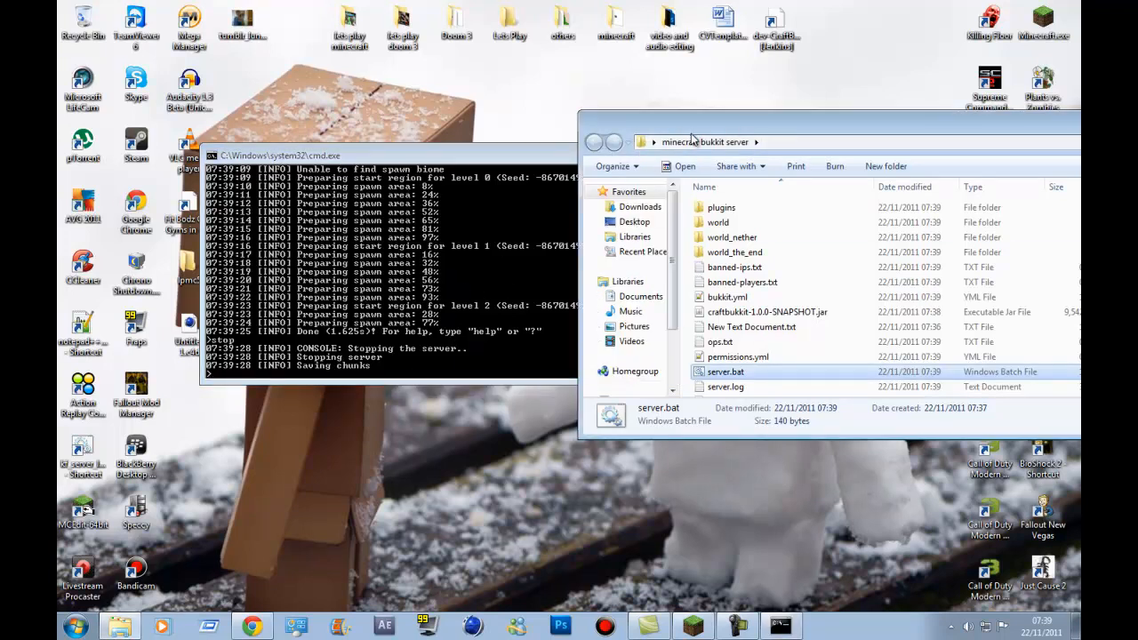
pyautogui.moveTo(551, 435)
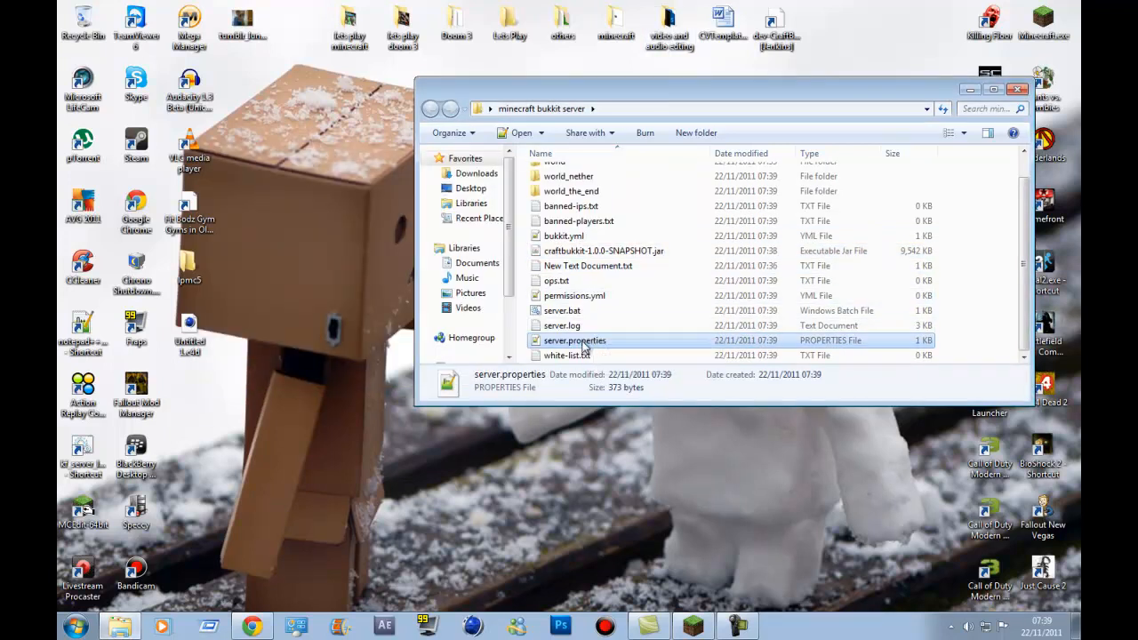
# - Open server.properties, change difficulty=1 to 3, and edit the motd value
pyautogui.doubleClick(575, 340)
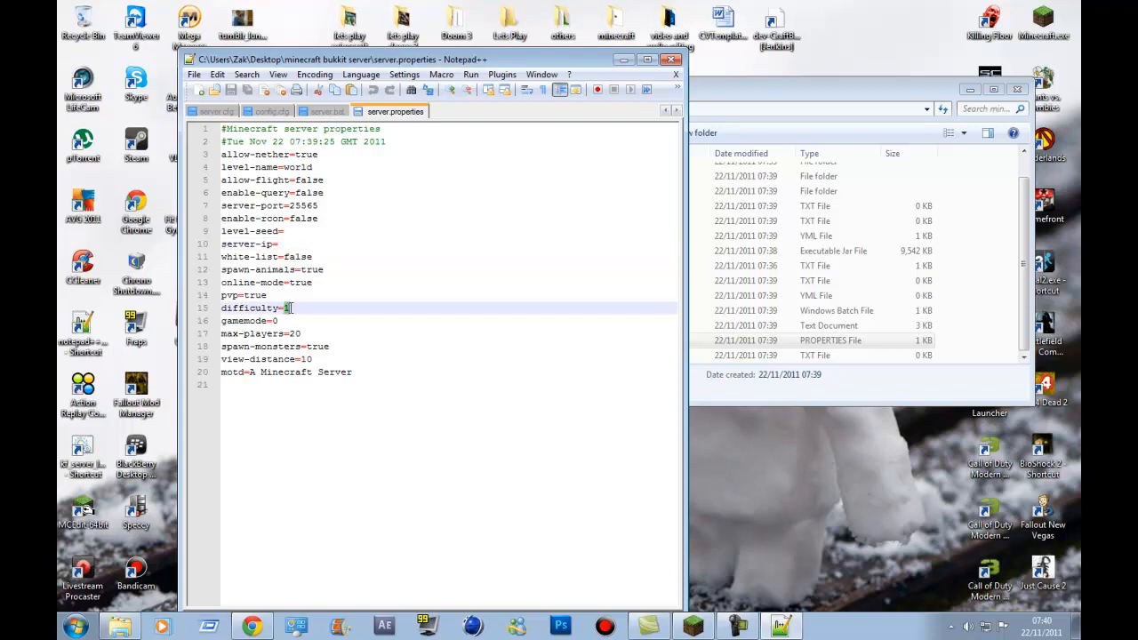
pyautogui.write('3')
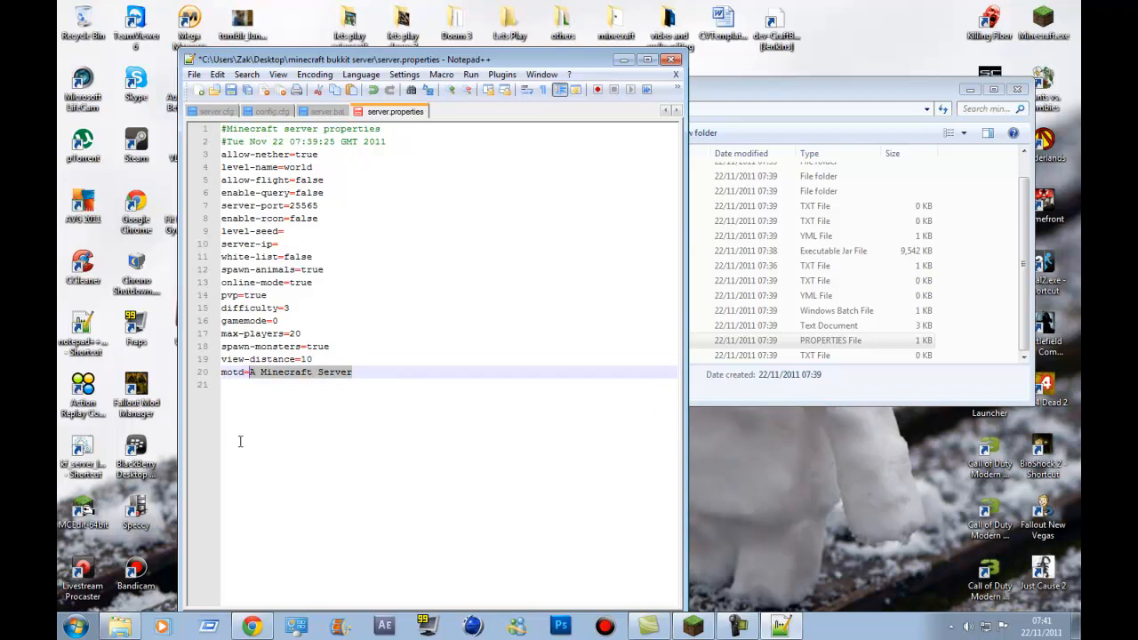
pyautogui.write('lo')
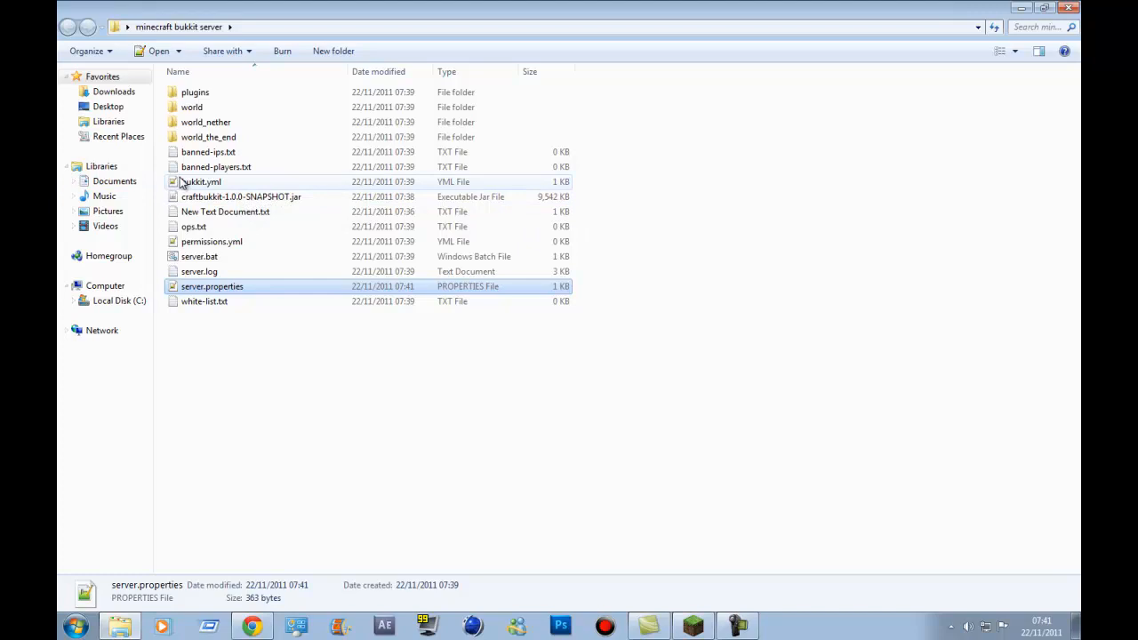
pyautogui.moveTo(267, 195)
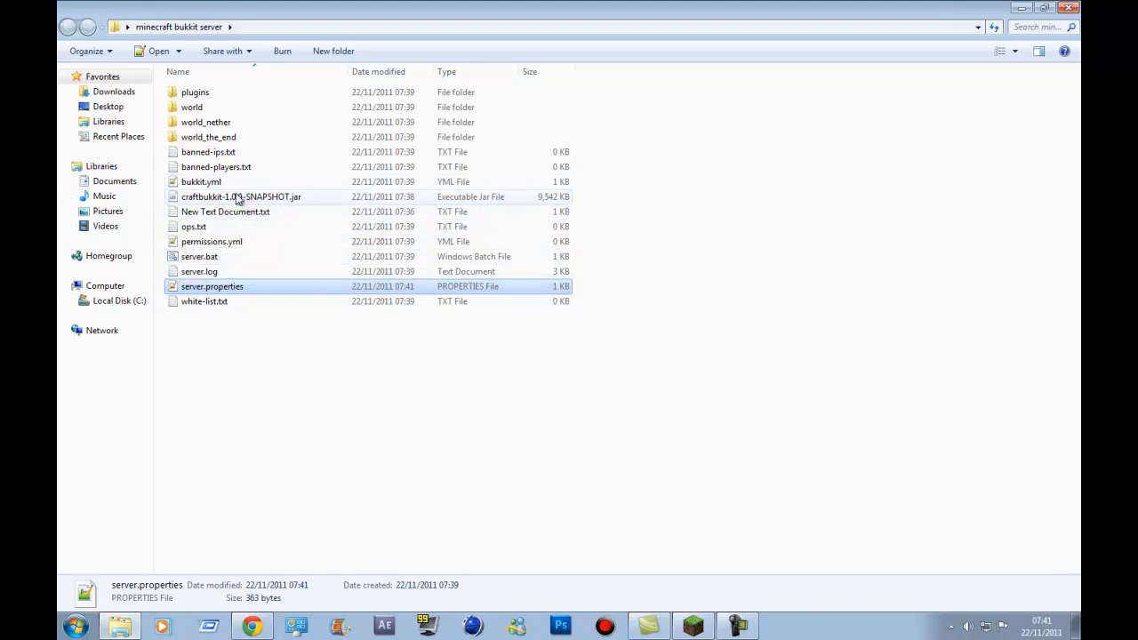
# - Rename the CraftBukkit jar back to craftbukkit-1.0.0-SNAPSHOT.jar, undoing the stray '(1)'
pyautogui.rightClick(241, 197)
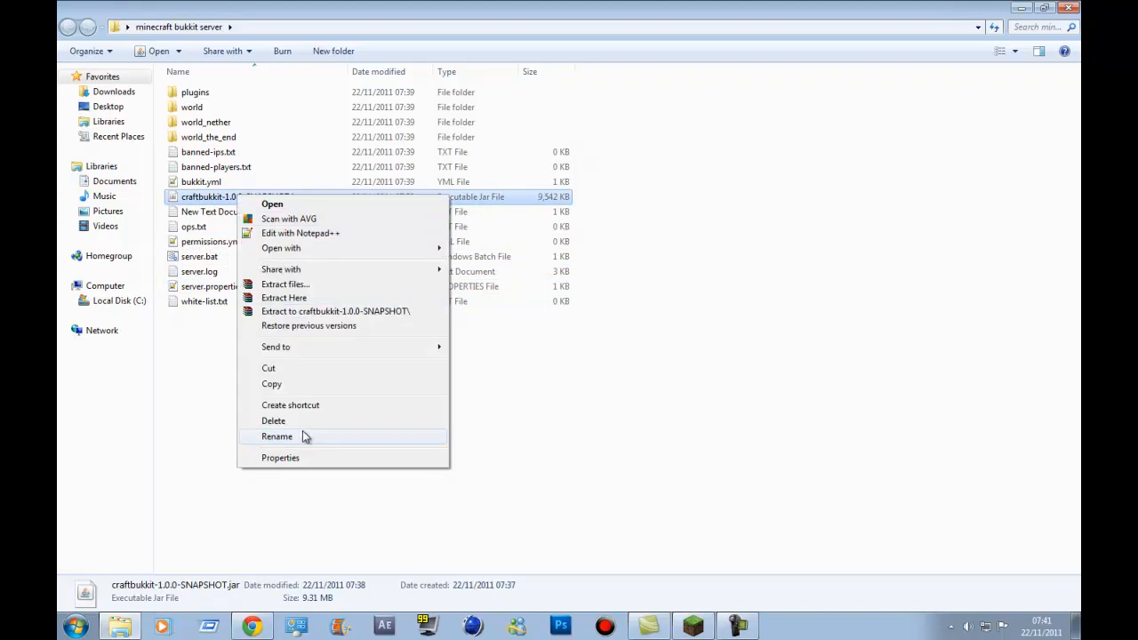
pyautogui.click(276, 436)
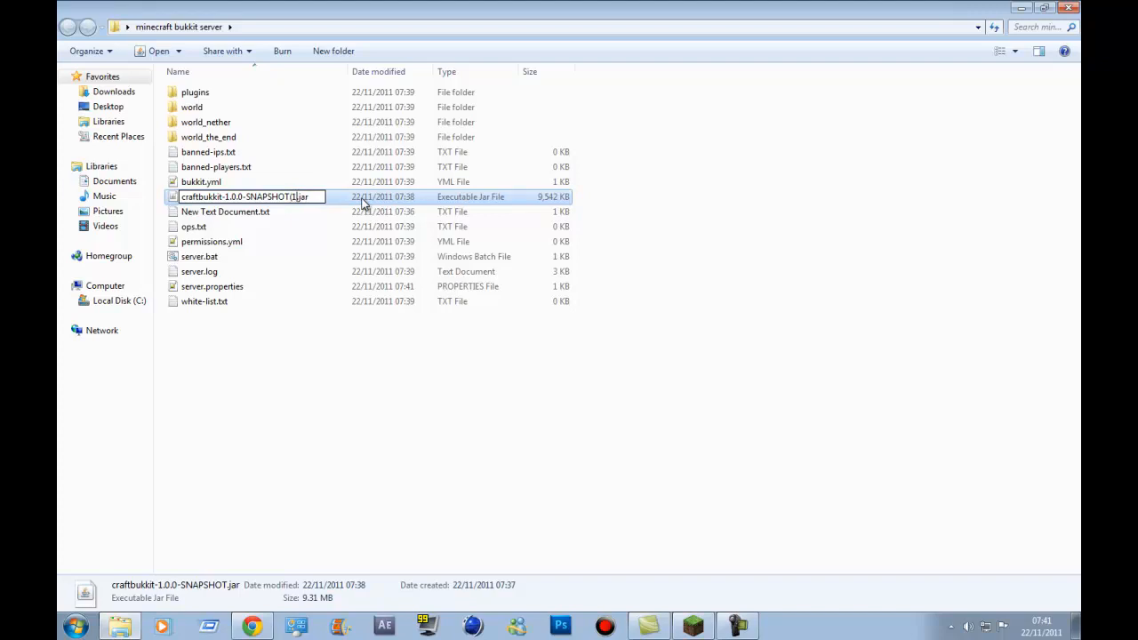
pyautogui.click(249, 392)
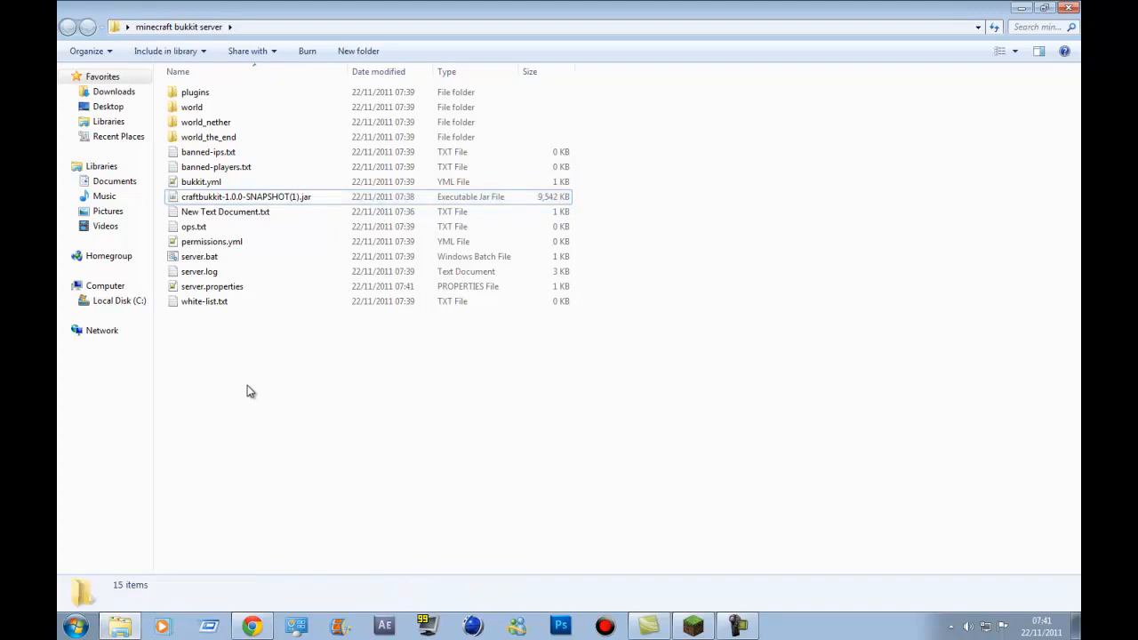
pyautogui.rightClick(246, 196)
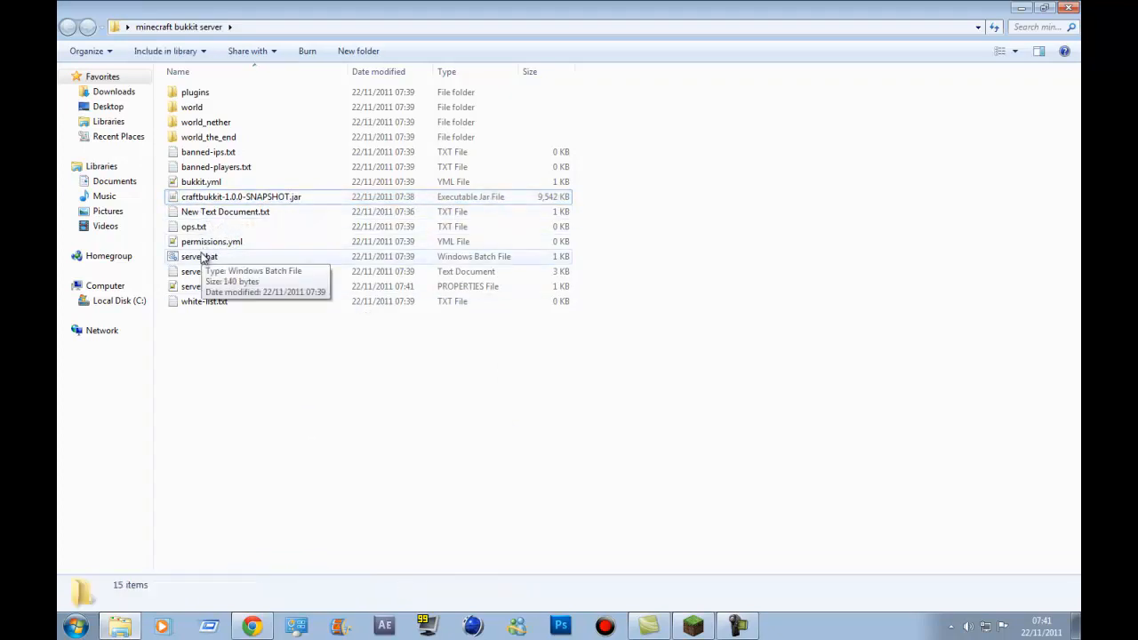
# - Edit the java.exe path near (x86) in server.bat and save it
pyautogui.rightClick(199, 256)
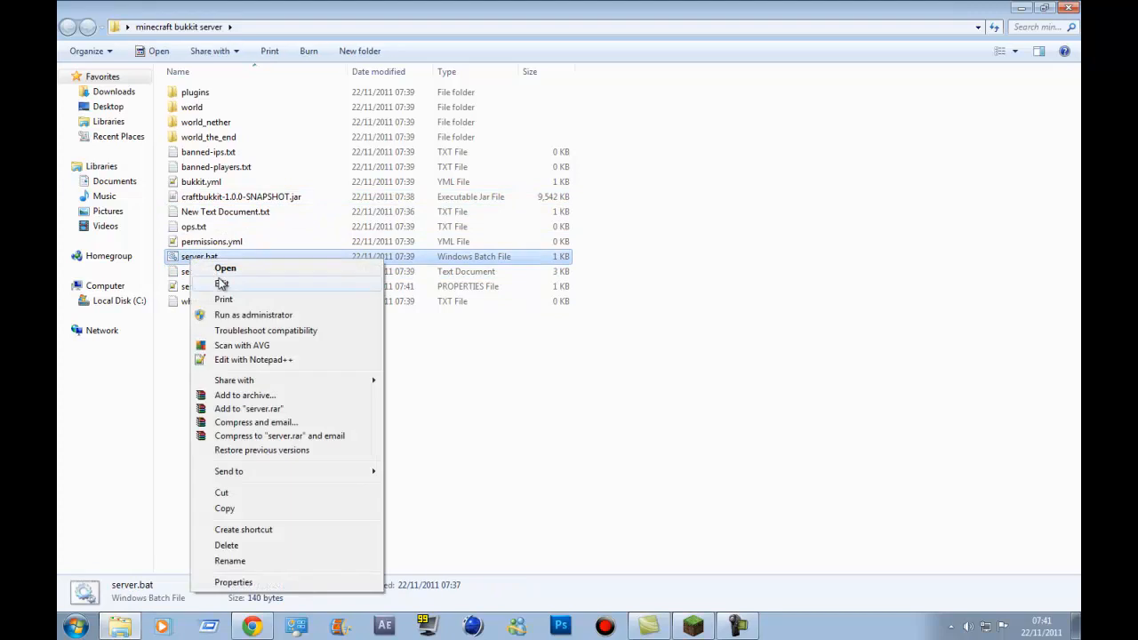
pyautogui.click(222, 282)
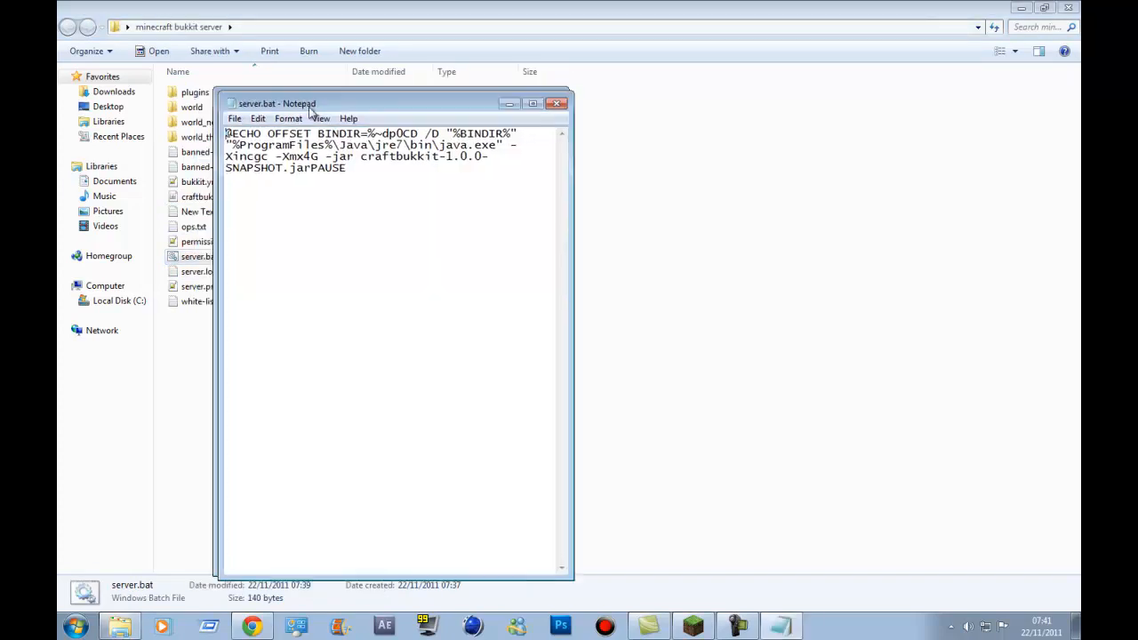
pyautogui.click(533, 104)
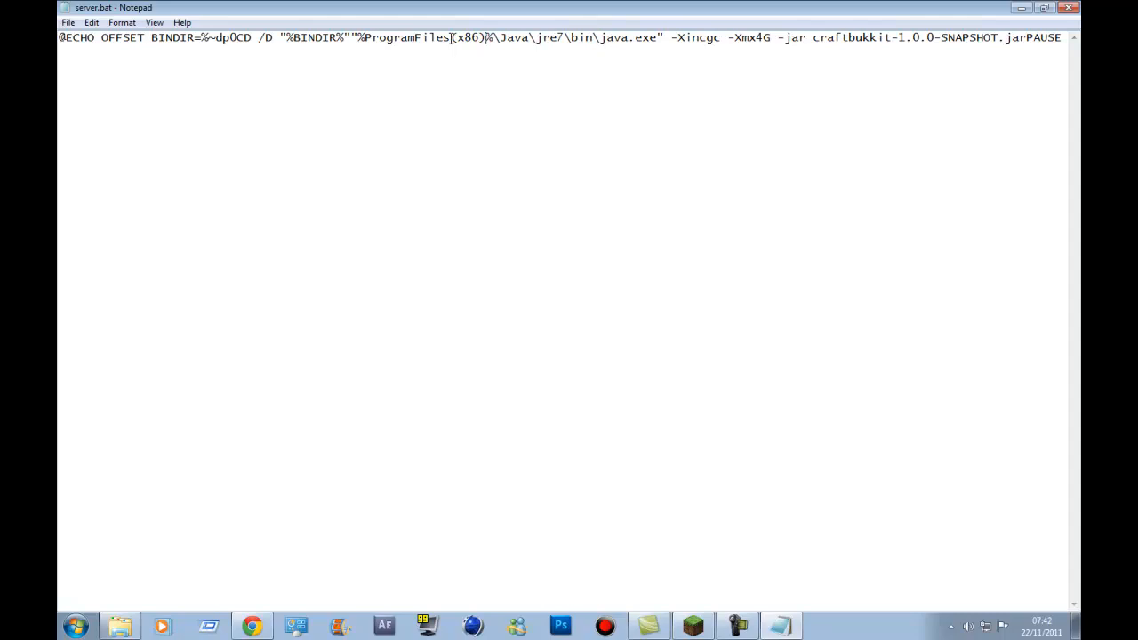
pyautogui.click(68, 22)
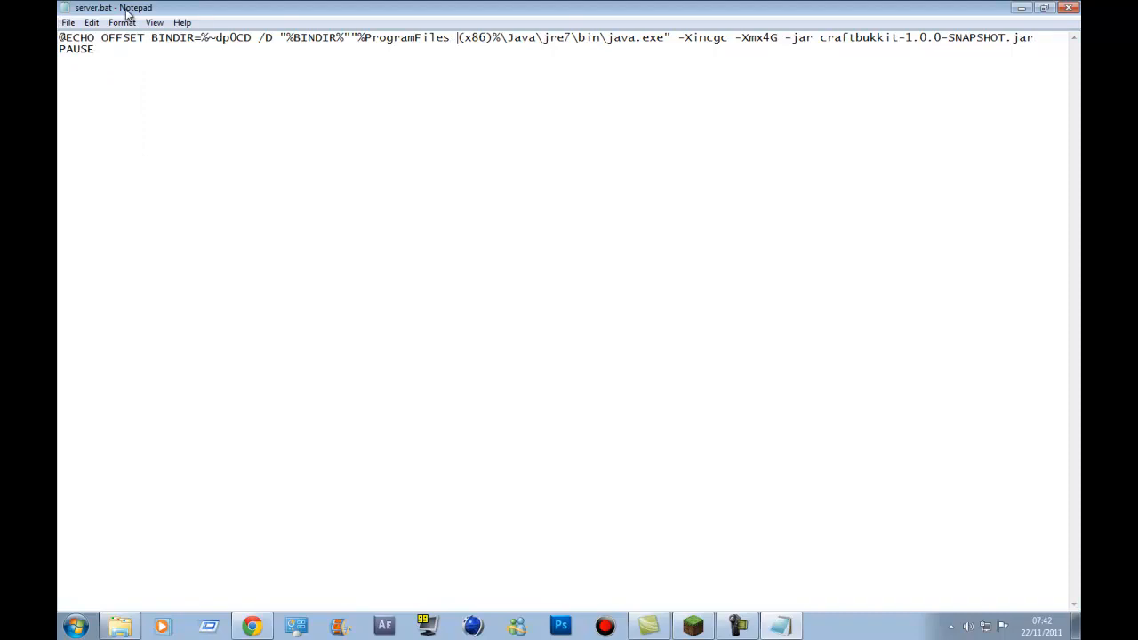
pyautogui.click(68, 22)
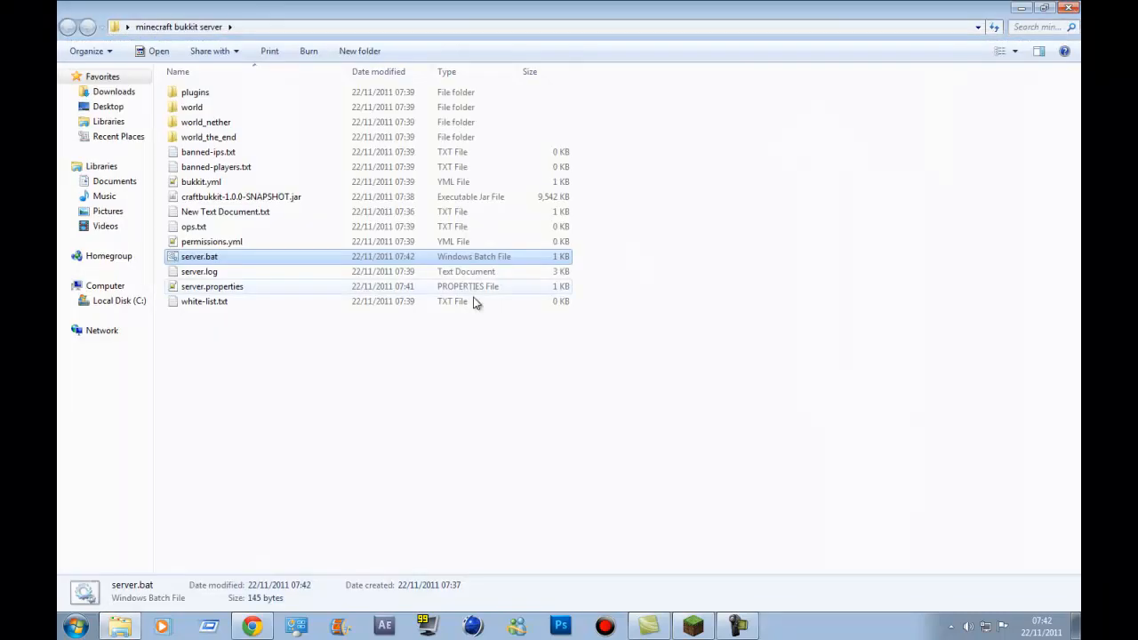
# - Remove (x86) from the server.bat Java path so it uses %ProgramFiles%, and save
pyautogui.doubleClick(200, 256)
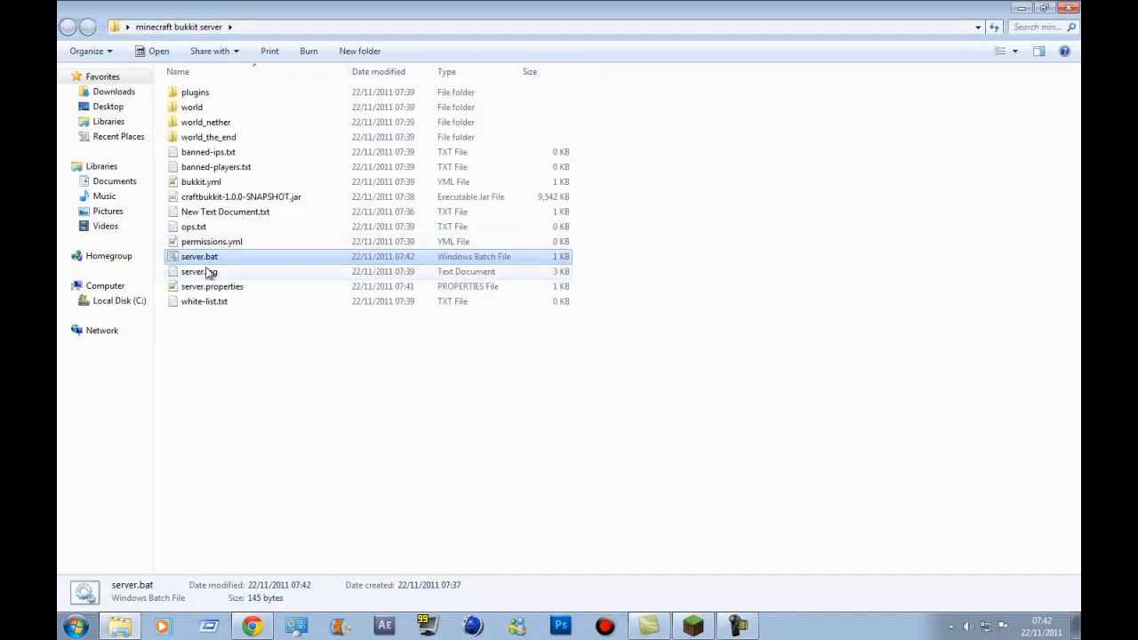
pyautogui.doubleClick(199, 256)
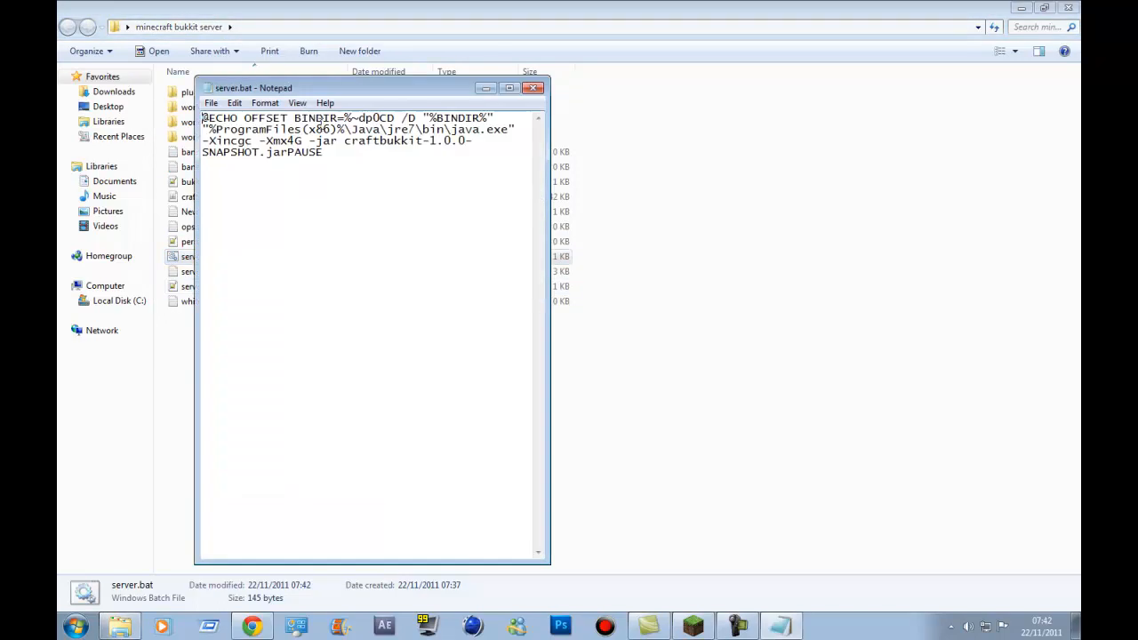
pyautogui.doubleClick(311, 129)
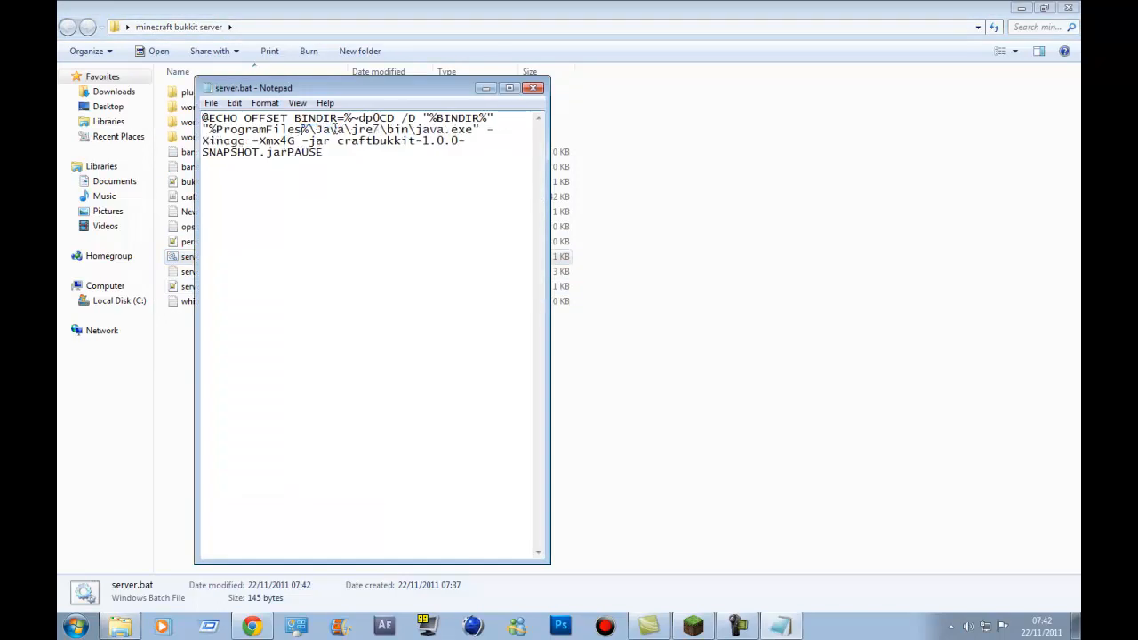
pyautogui.click(210, 103)
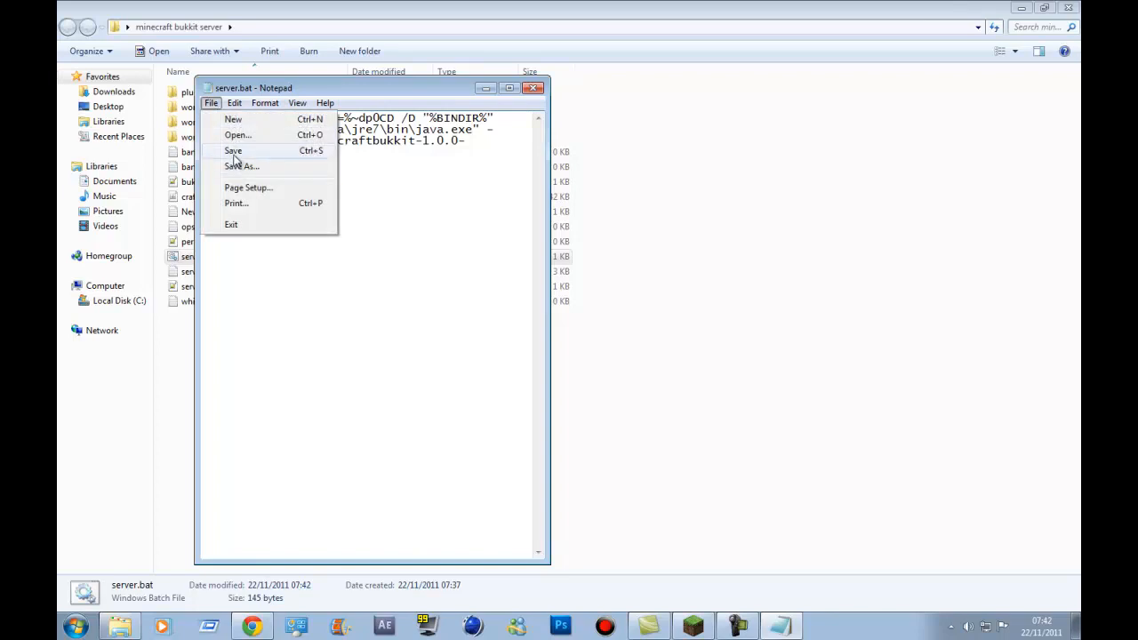
pyautogui.click(233, 151)
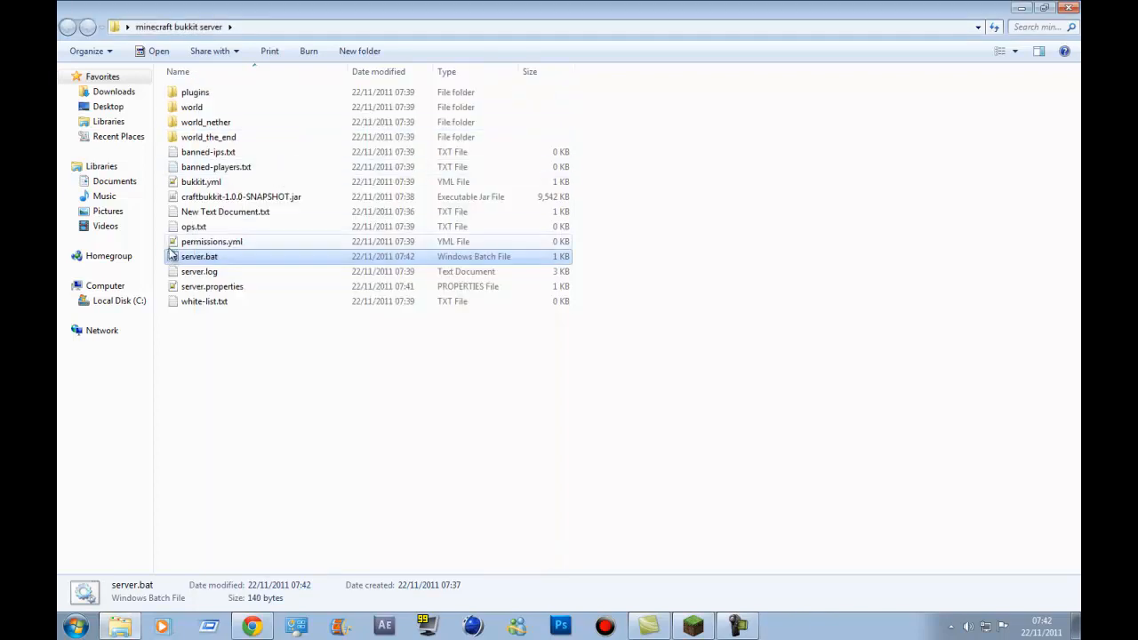
# - Run server.bat, end the javaw.exe and java.exe processes, and close Task Manager
pyautogui.doubleClick(199, 256)
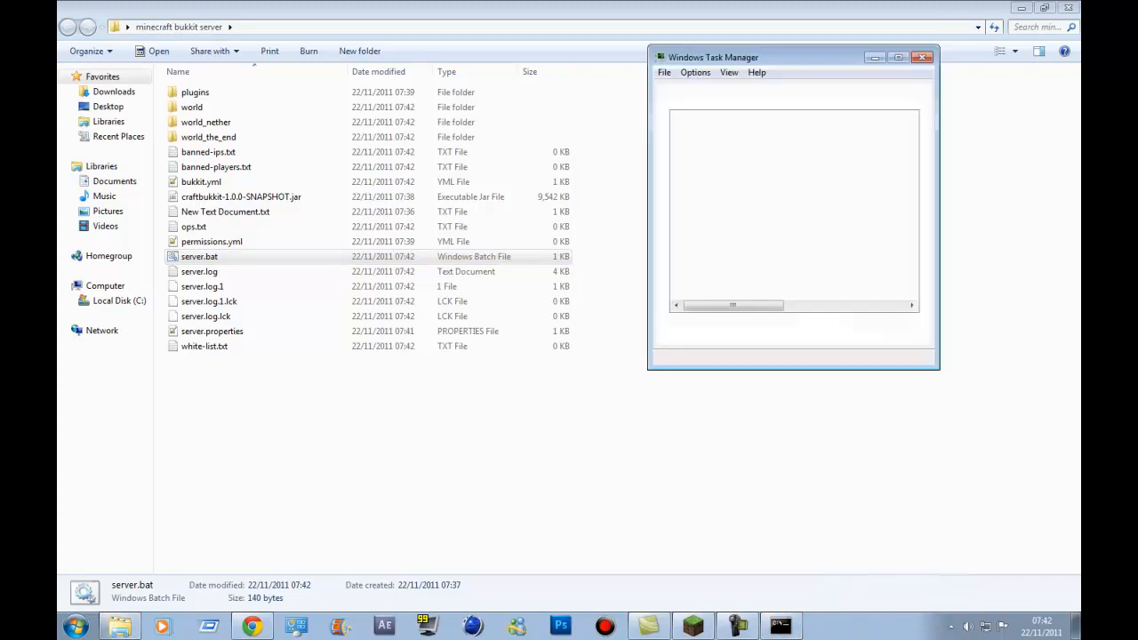
pyautogui.click(727, 91)
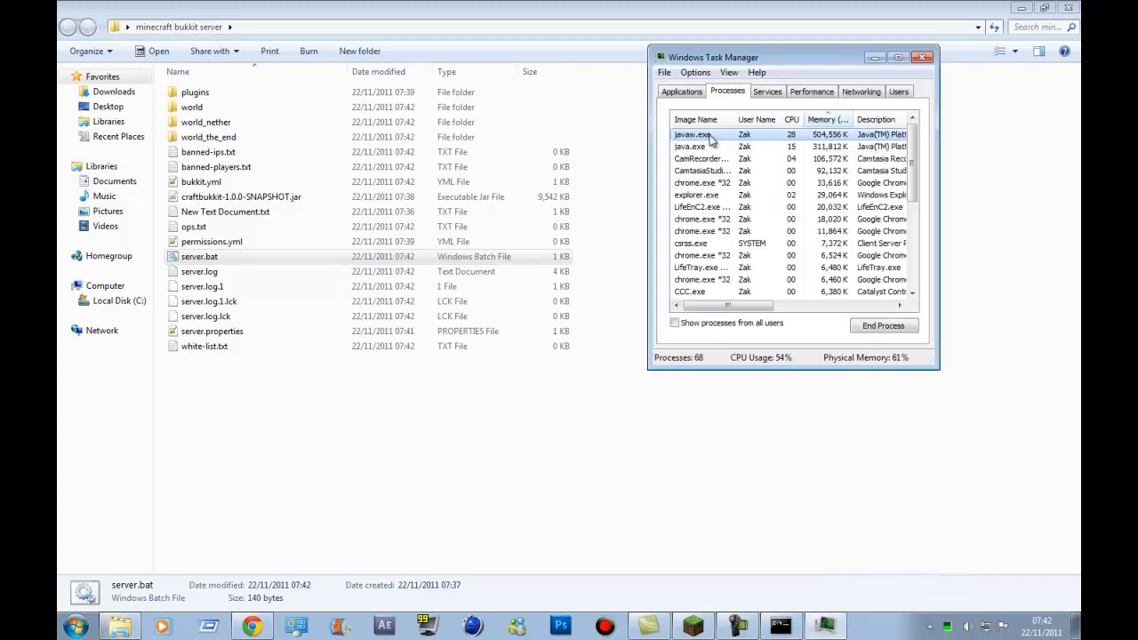
pyautogui.click(883, 325)
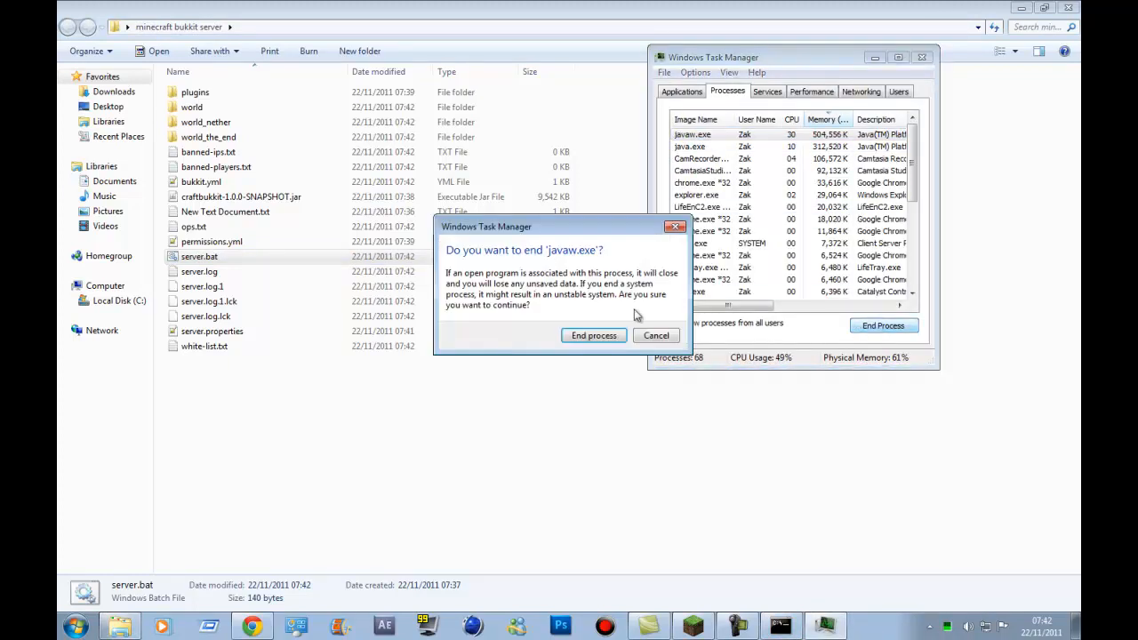
pyautogui.click(593, 335)
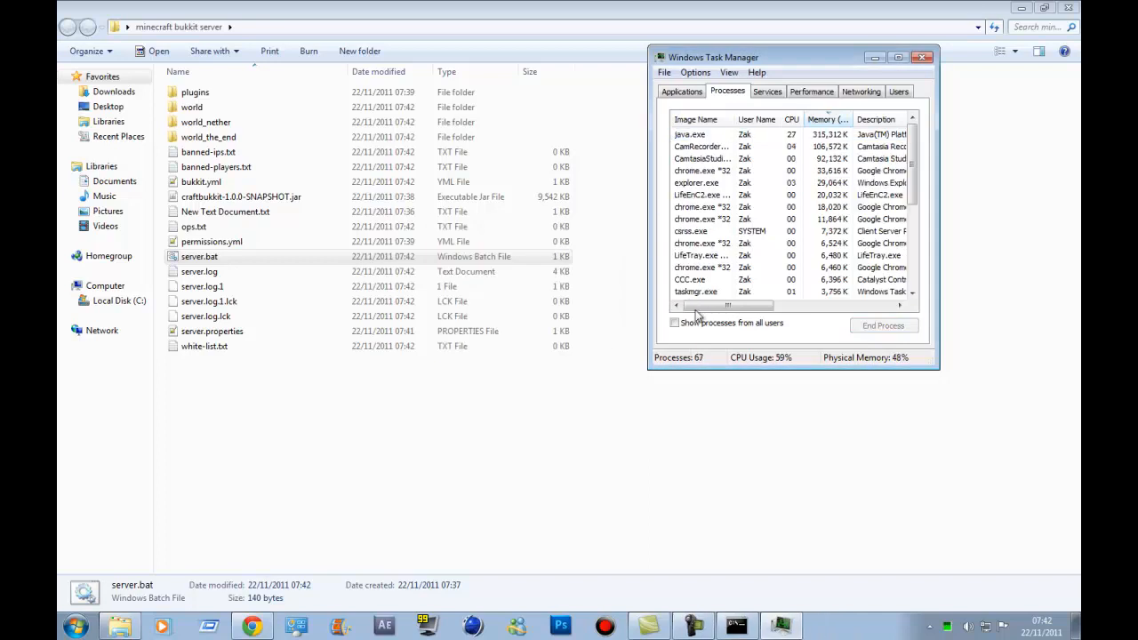
pyautogui.click(882, 325)
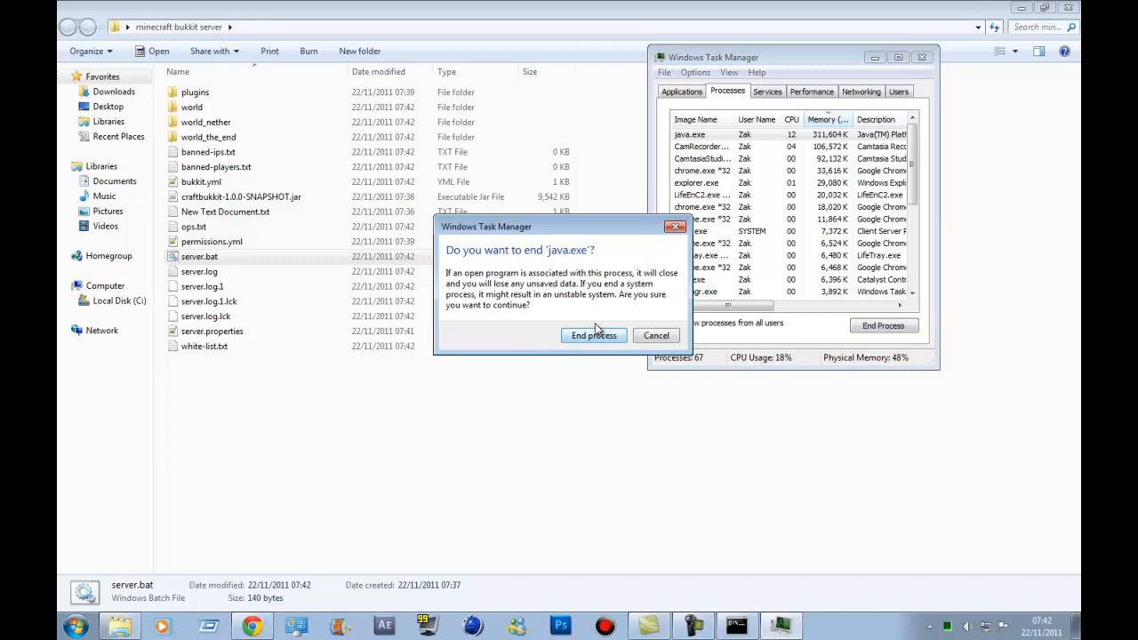
pyautogui.click(593, 335)
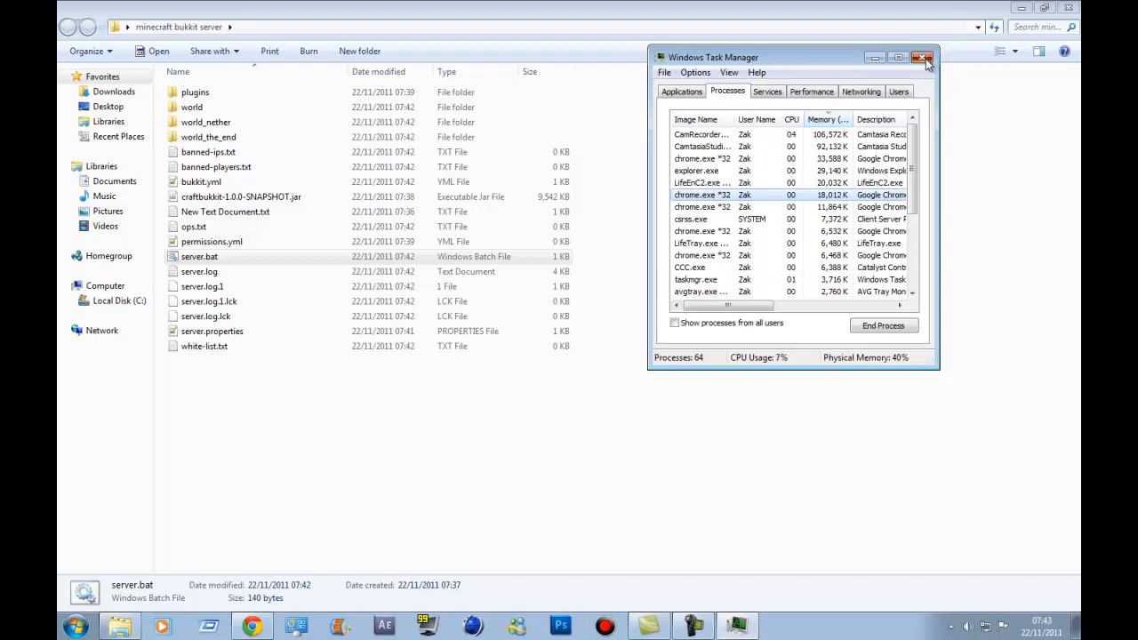
pyautogui.click(921, 57)
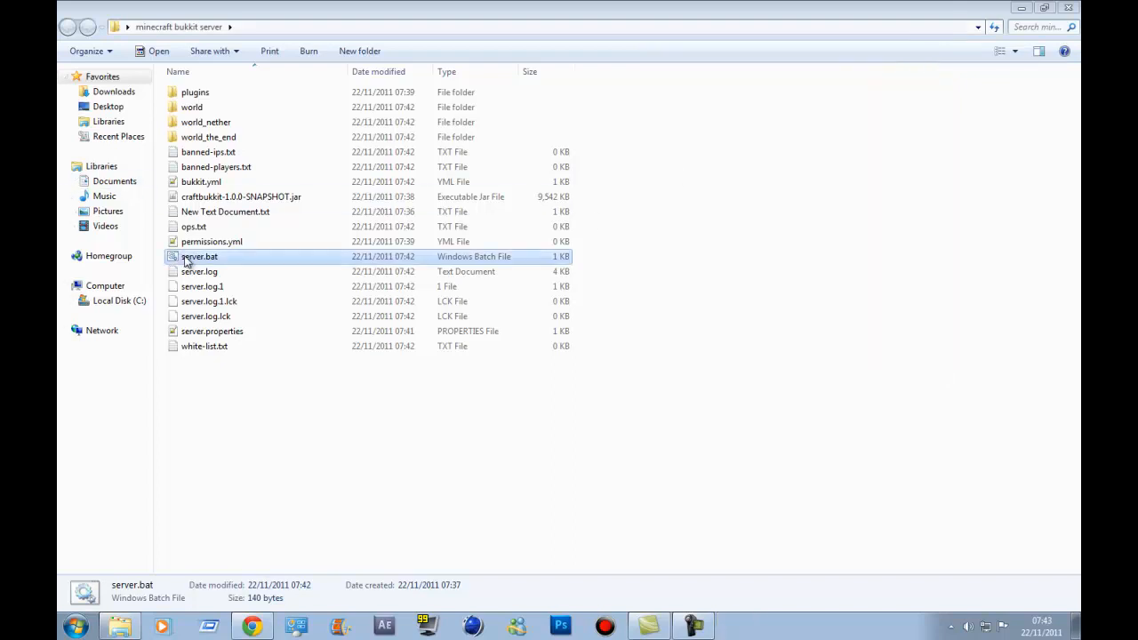
# - Launch server.bat again and end the javaw.exe *32 process in Task Manager
pyautogui.click(240, 196)
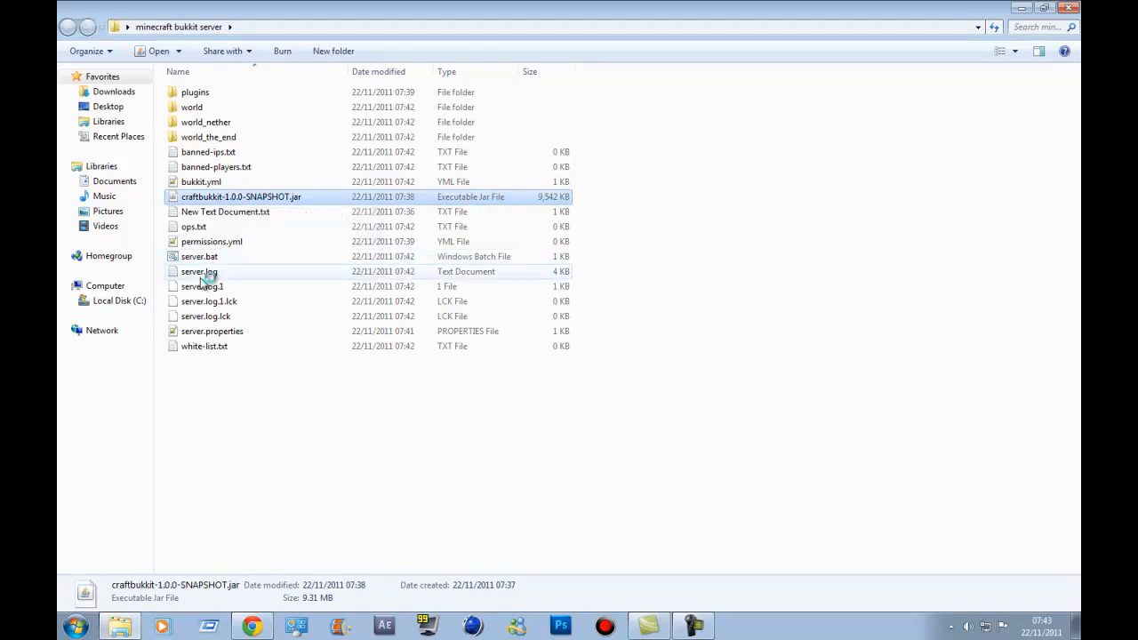
pyautogui.doubleClick(199, 256)
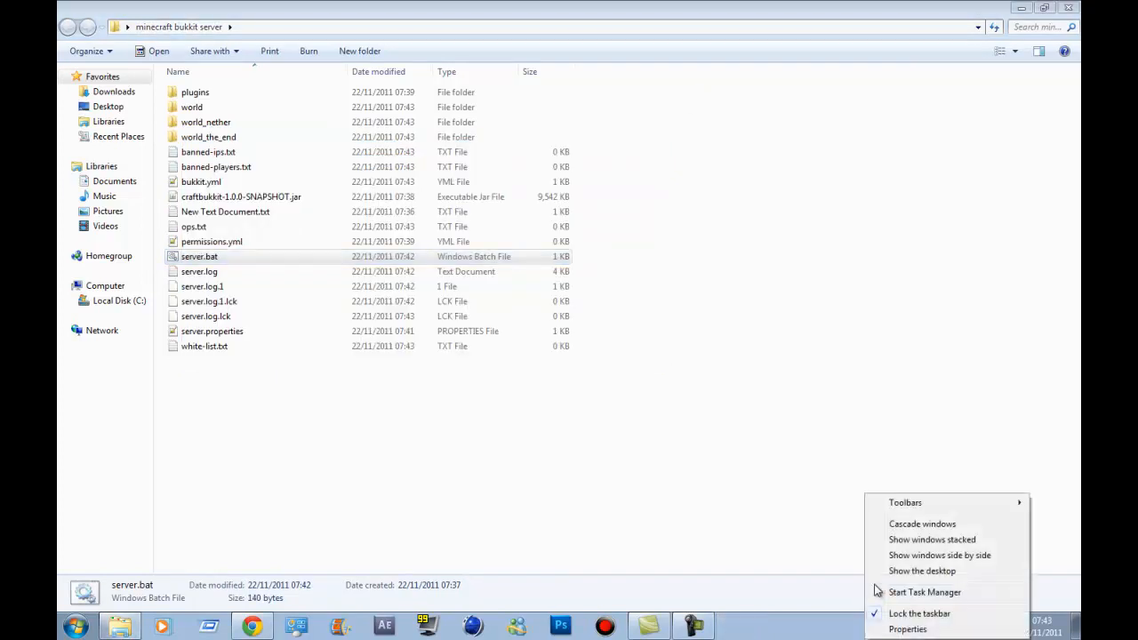
pyautogui.click(924, 592)
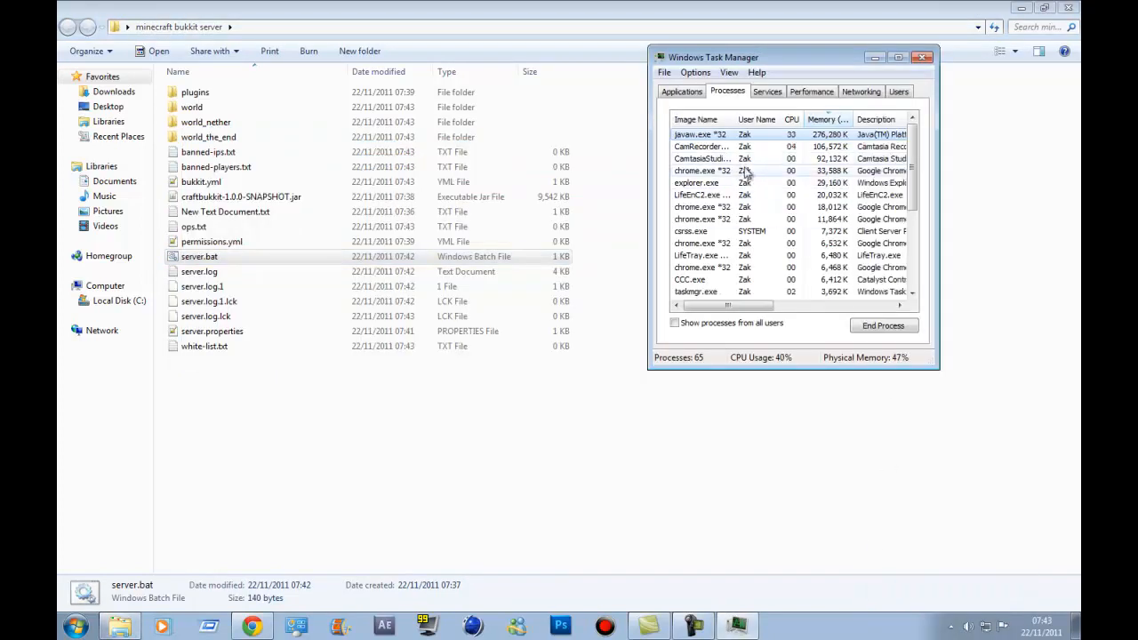
pyautogui.click(882, 325)
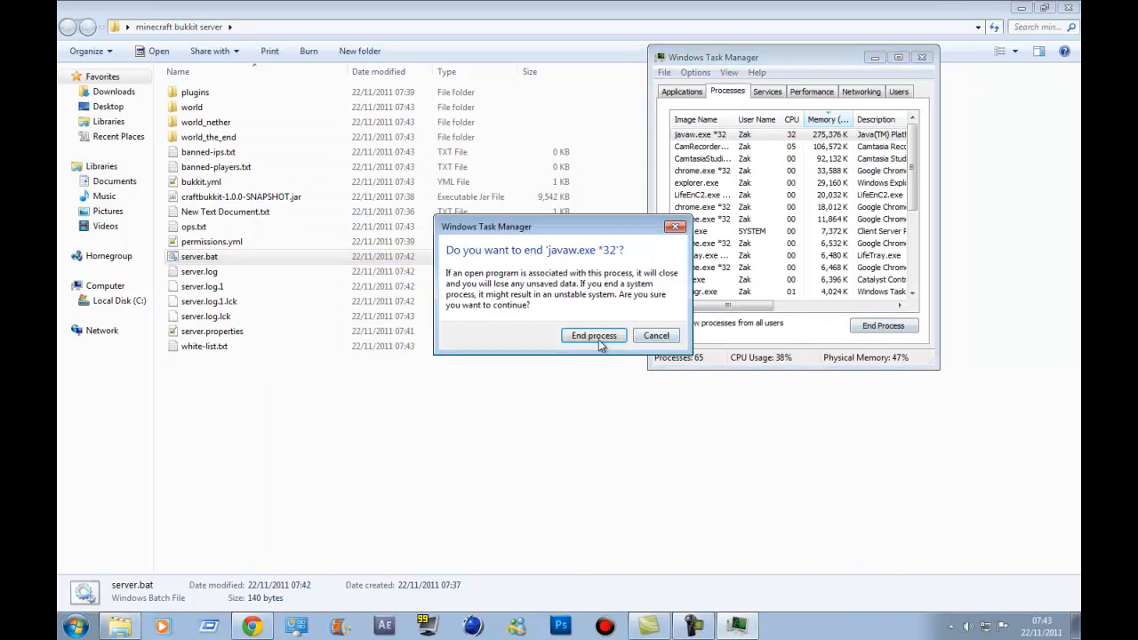
pyautogui.click(592, 336)
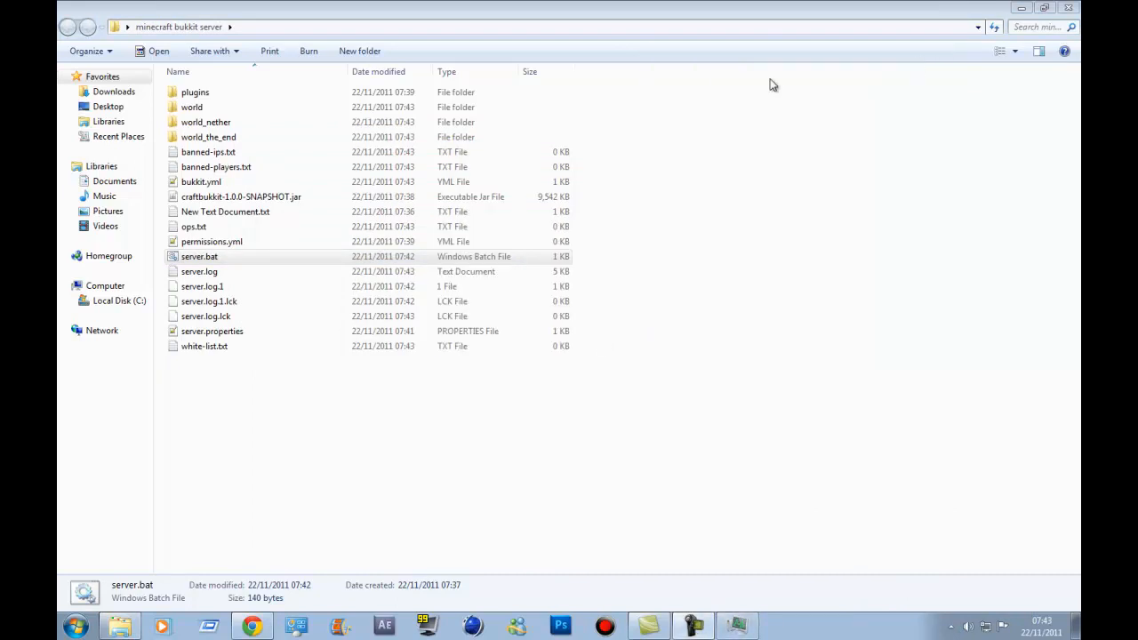
# - Start server.bat, launch Minecraft, log in, and open the Multiplayer server list
pyautogui.doubleClick(199, 256)
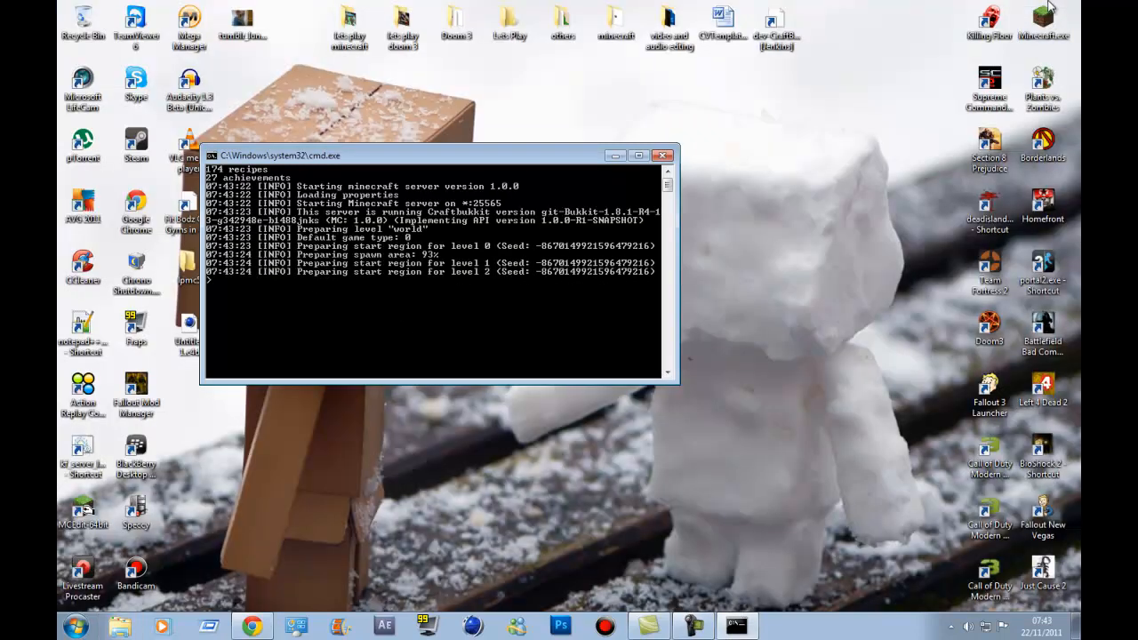
pyautogui.doubleClick(1043, 19)
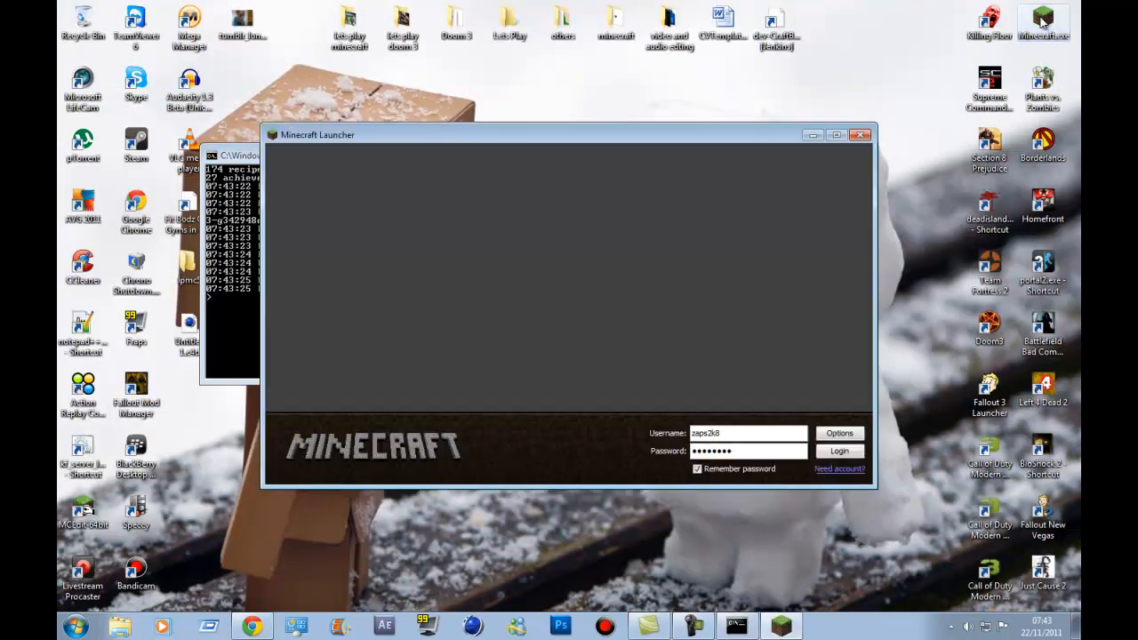
pyautogui.click(839, 451)
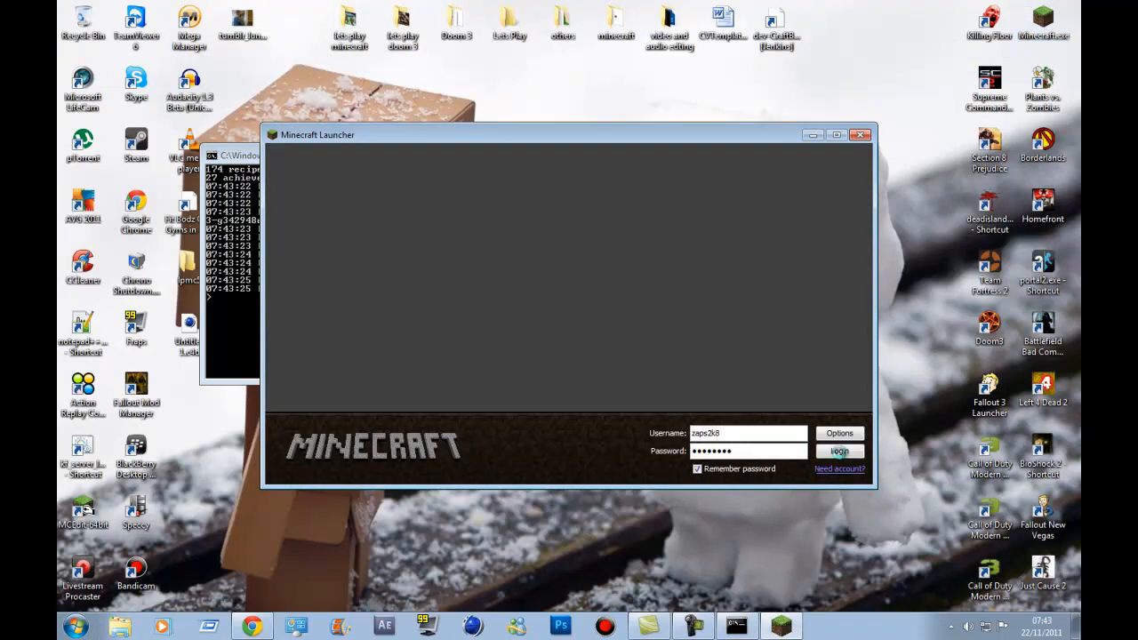
pyautogui.click(839, 451)
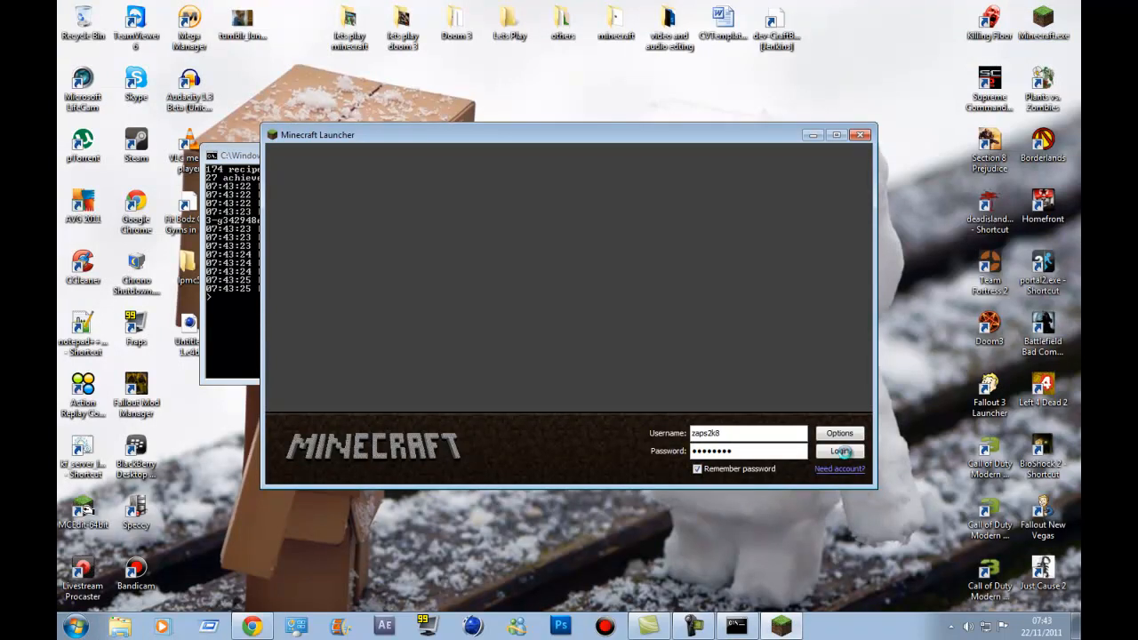
pyautogui.click(839, 451)
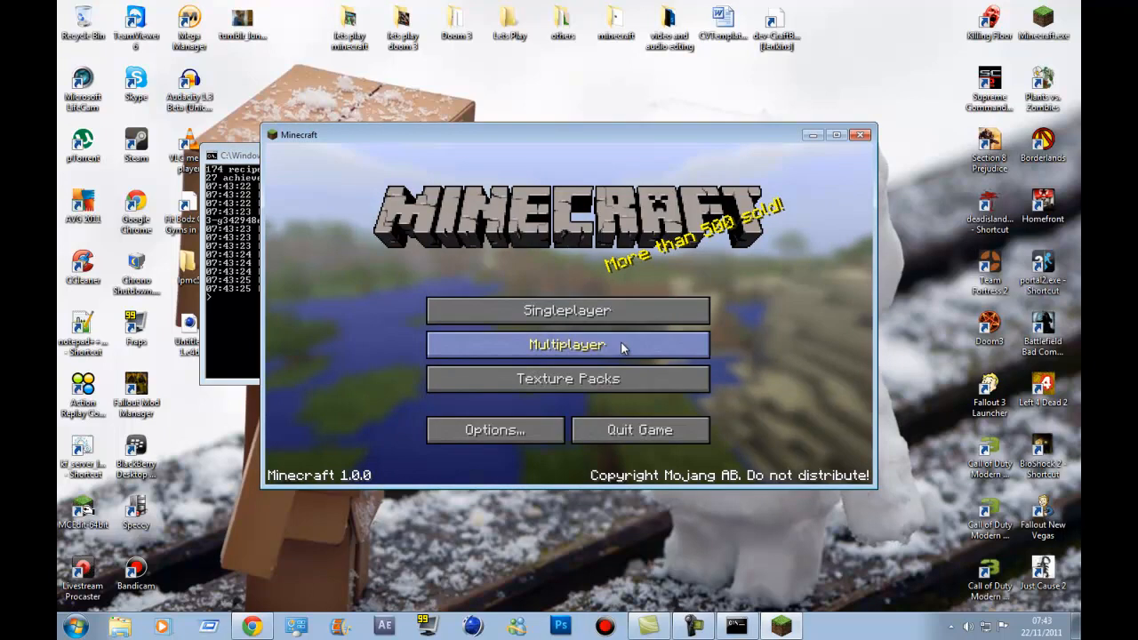
pyautogui.click(567, 344)
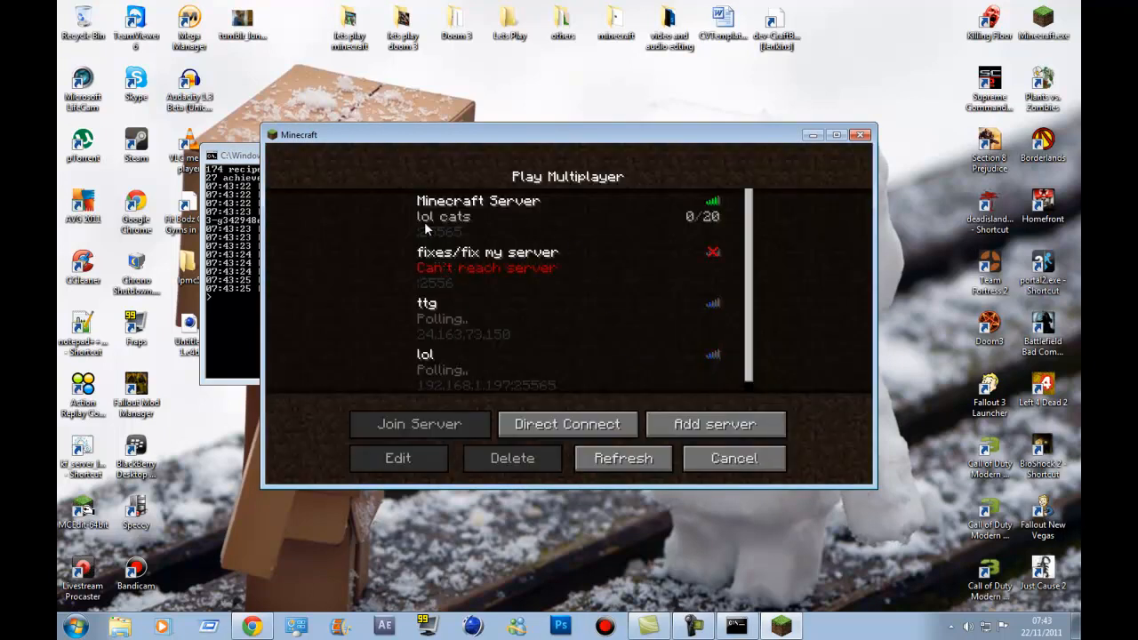
# - Join the 'lol cats' Minecraft Server, play in its world, then pause the game
pyautogui.click(418, 424)
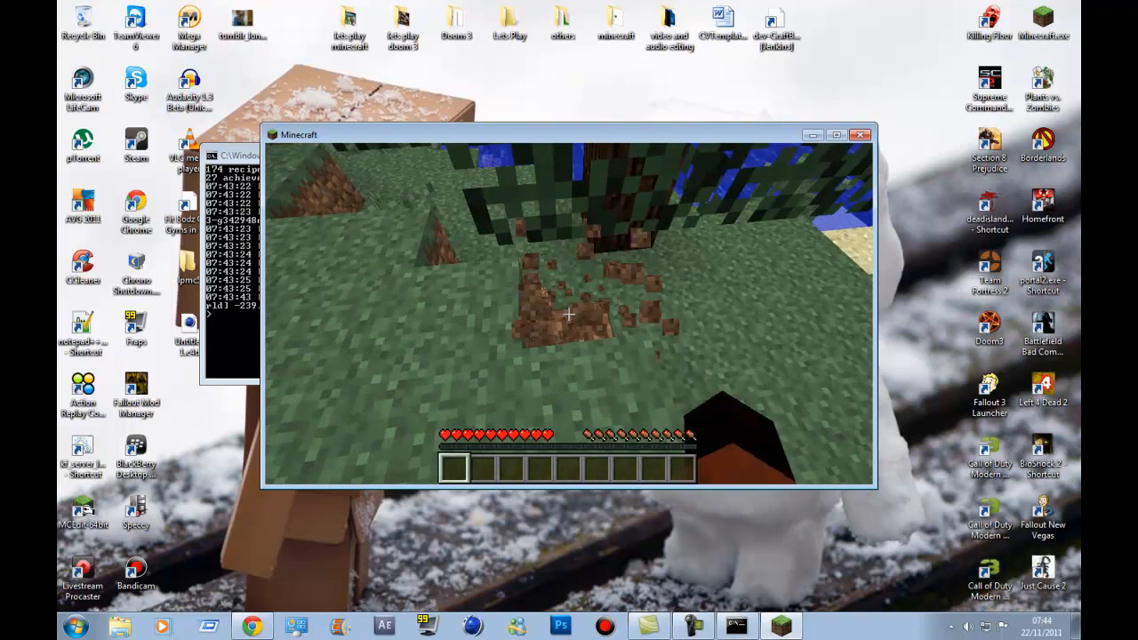
pyautogui.press('Escape')
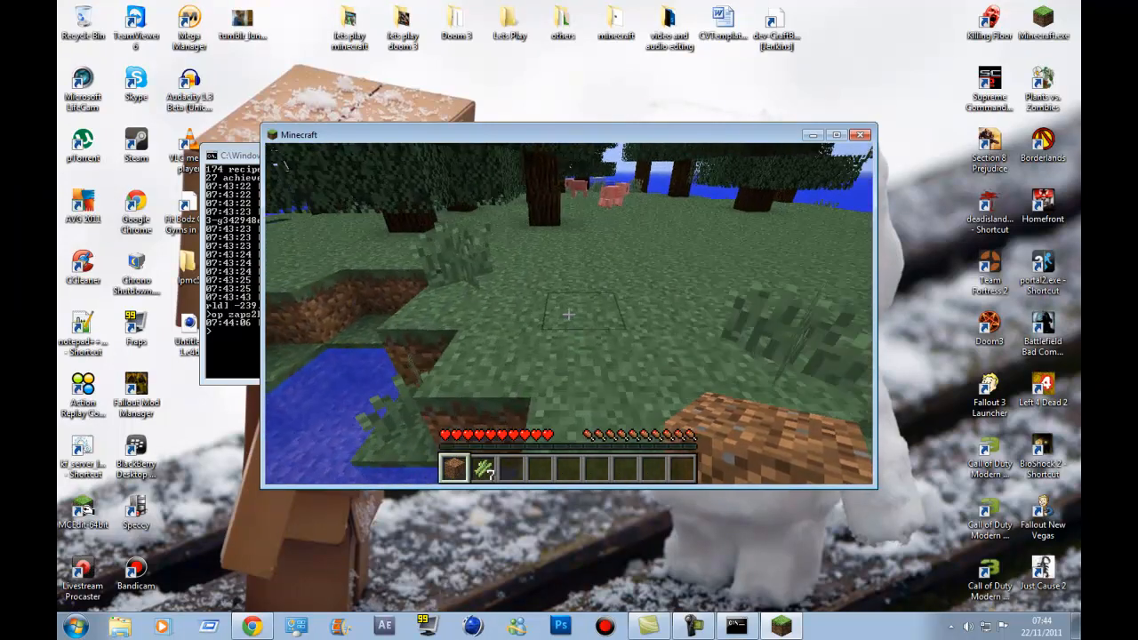
pyautogui.press('Escape')
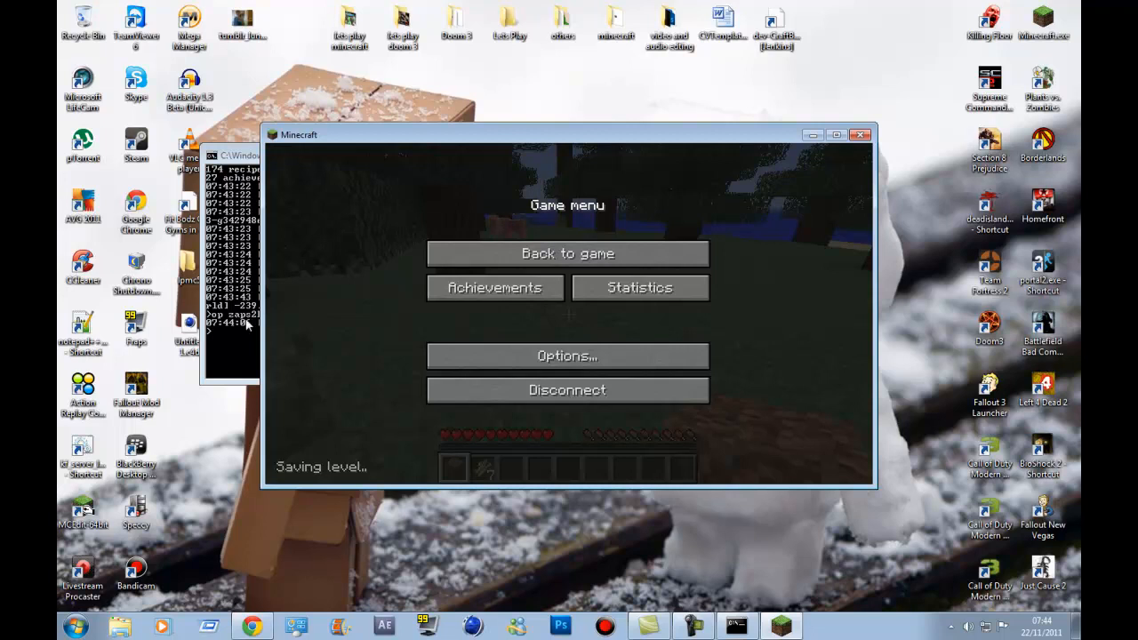